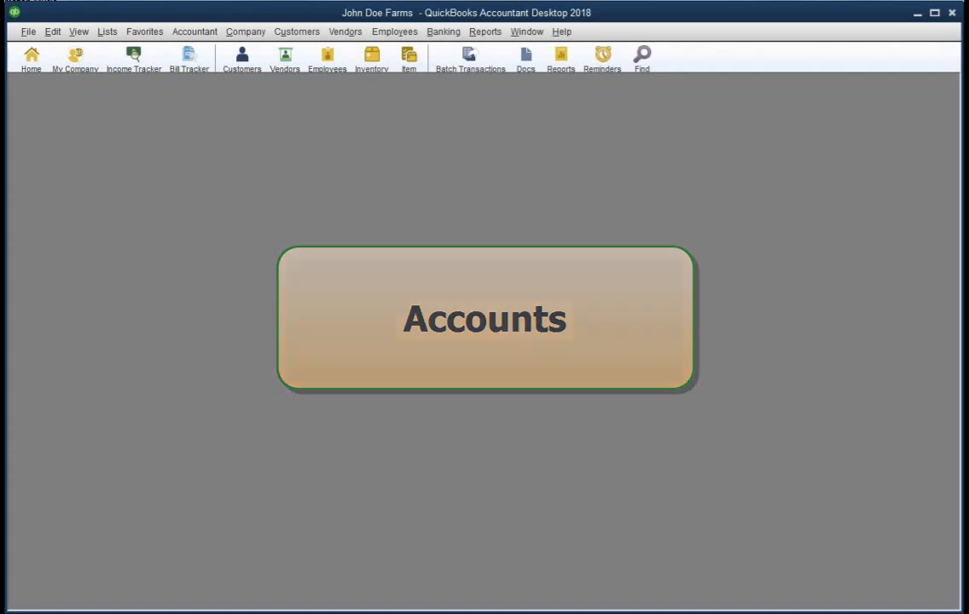
Open the Chart of Accounts and select the Resale livestock Sales and COST subaccounts
click(194, 32)
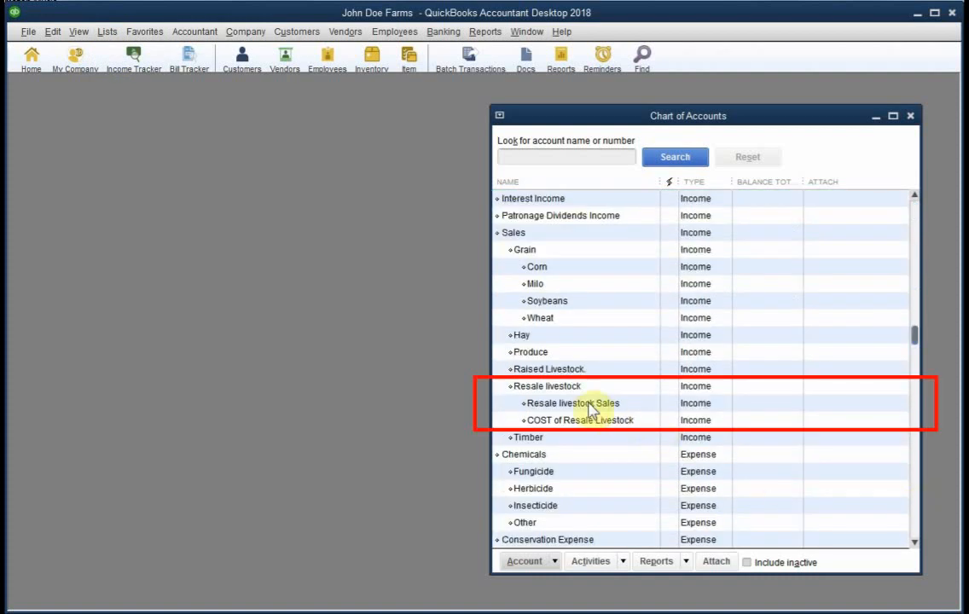
click(573, 402)
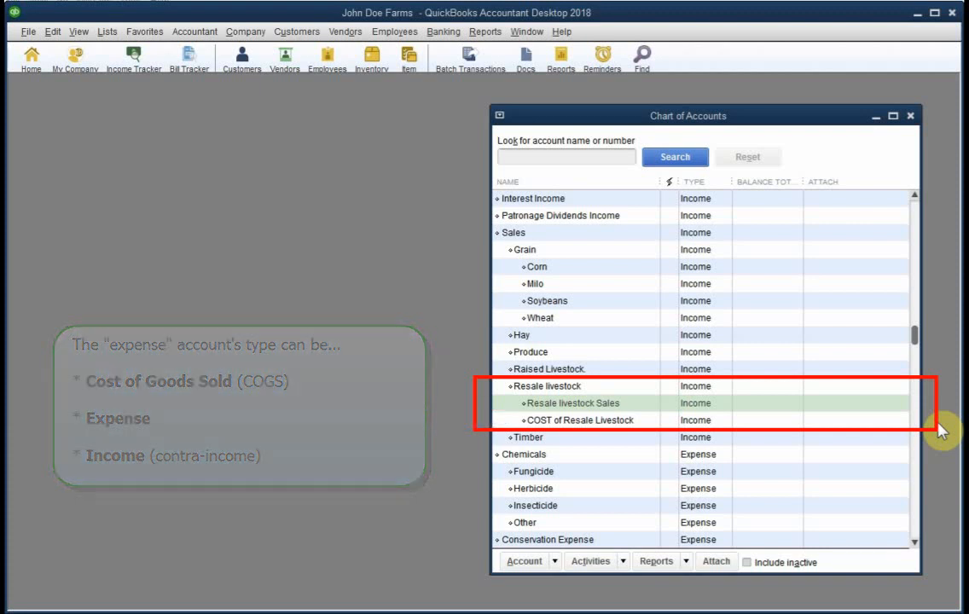
click(580, 420)
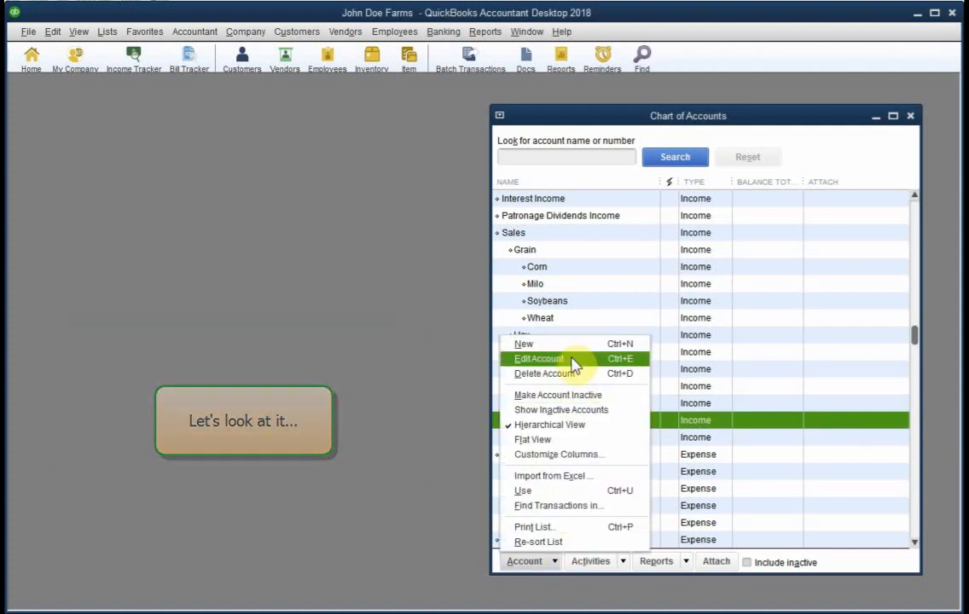
click(538, 358)
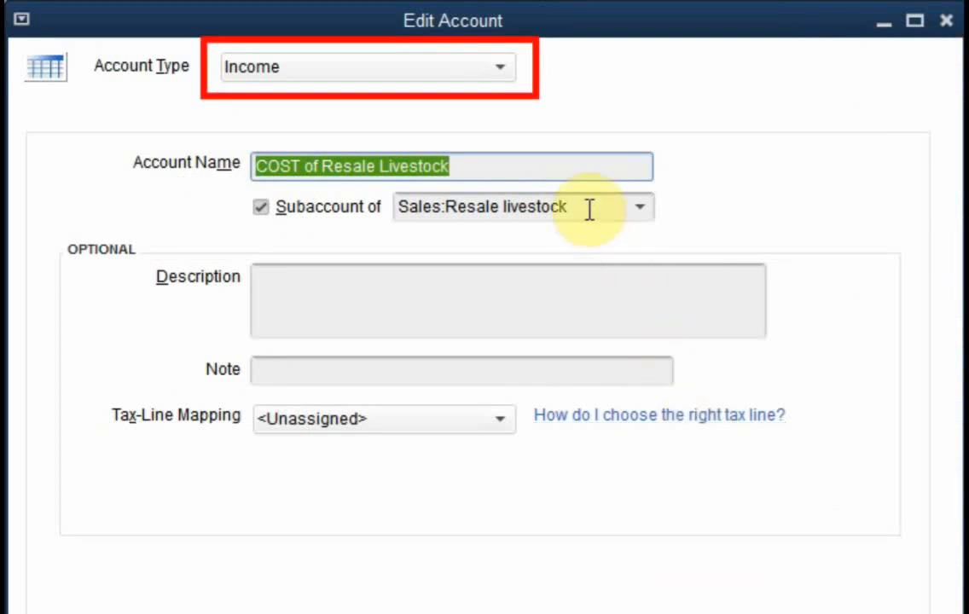
click(482, 206)
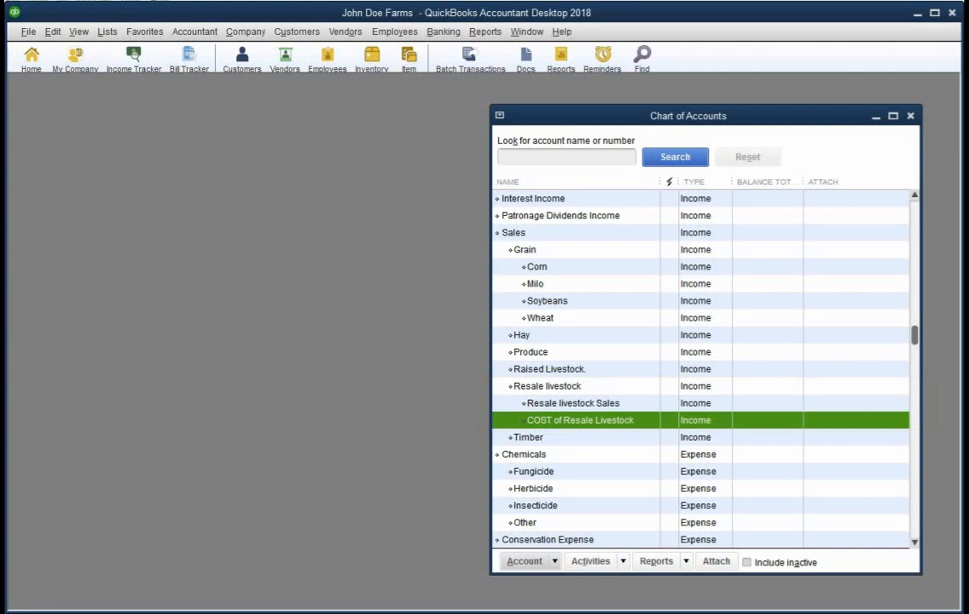
scroll(down, 3)
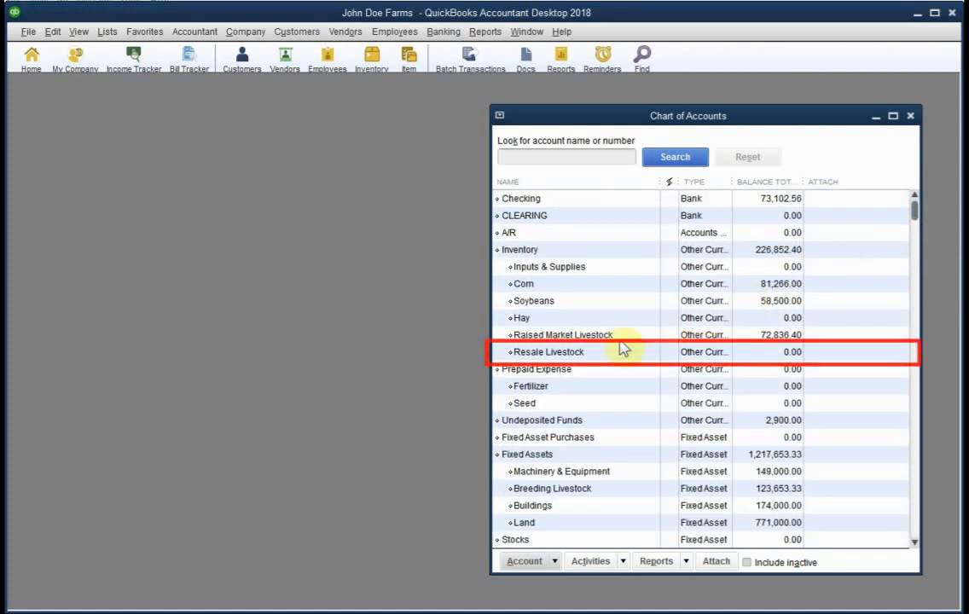
click(548, 351)
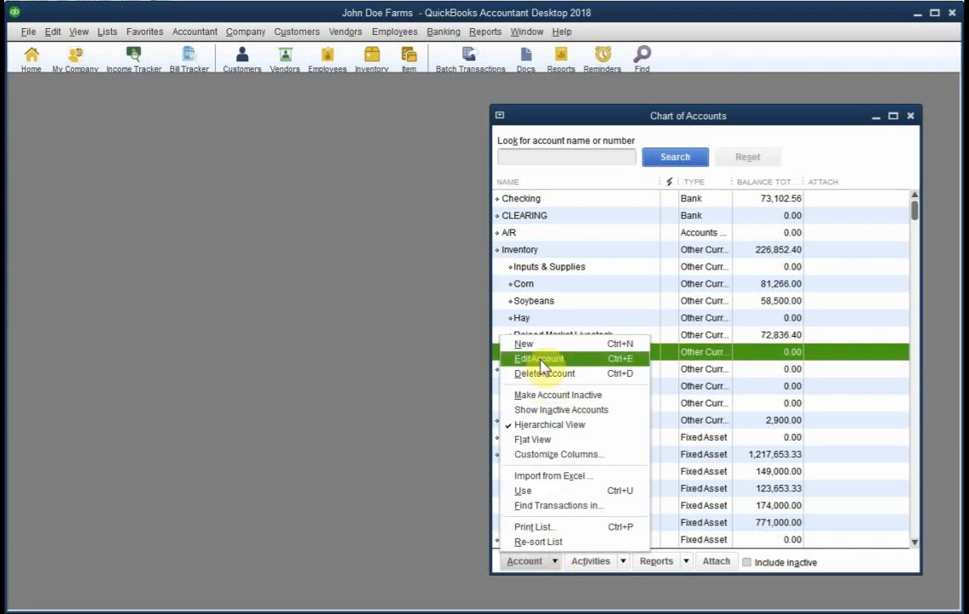
click(537, 358)
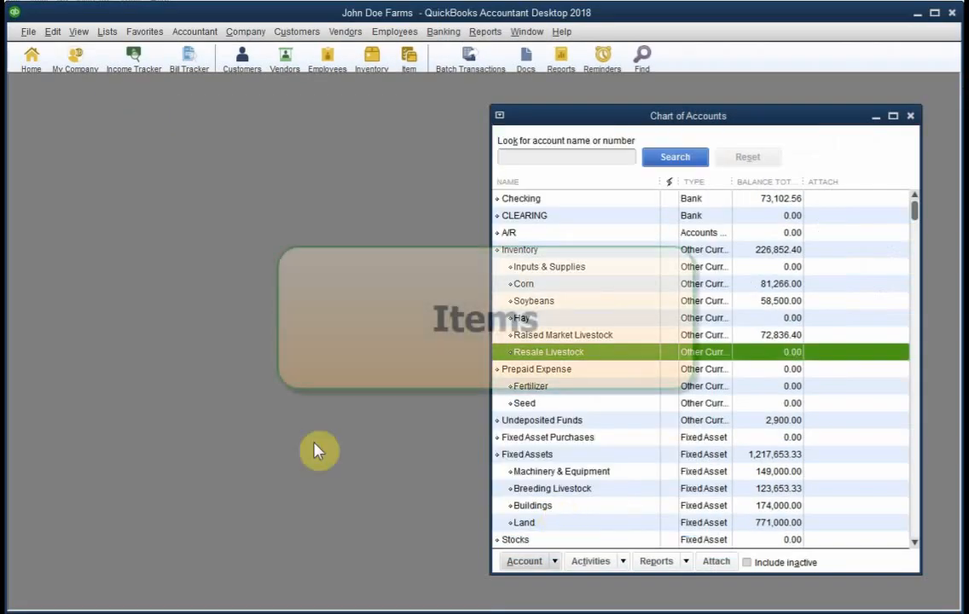
click(107, 31)
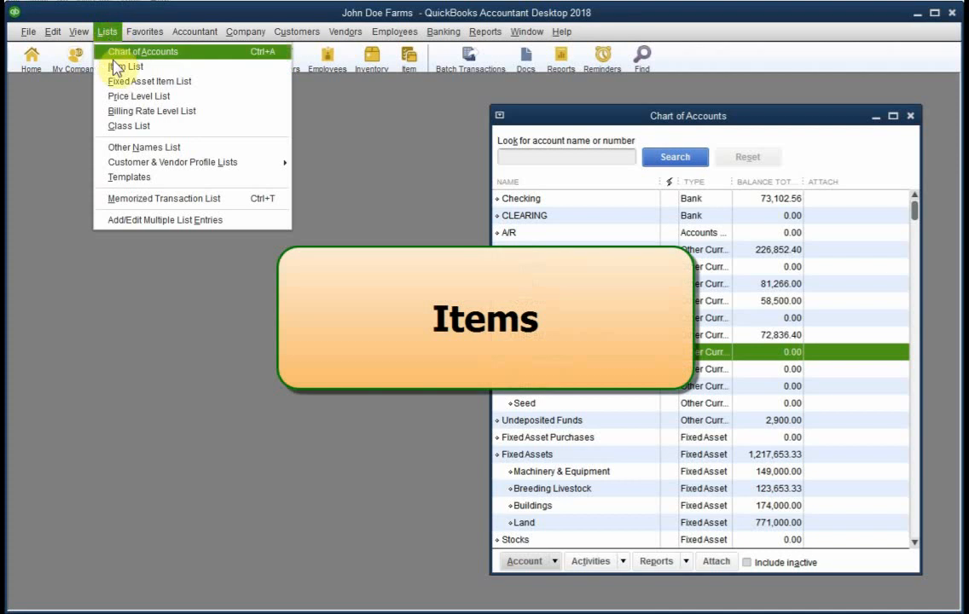
mouse_move(125, 66)
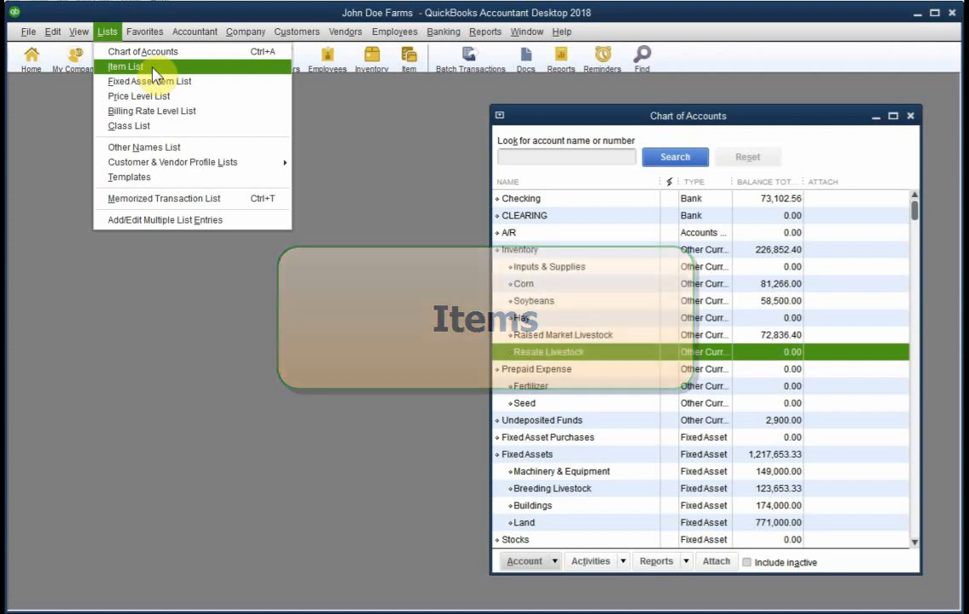
Open the Item List and bring up the Edit Item form for Stocker Cattle
click(125, 65)
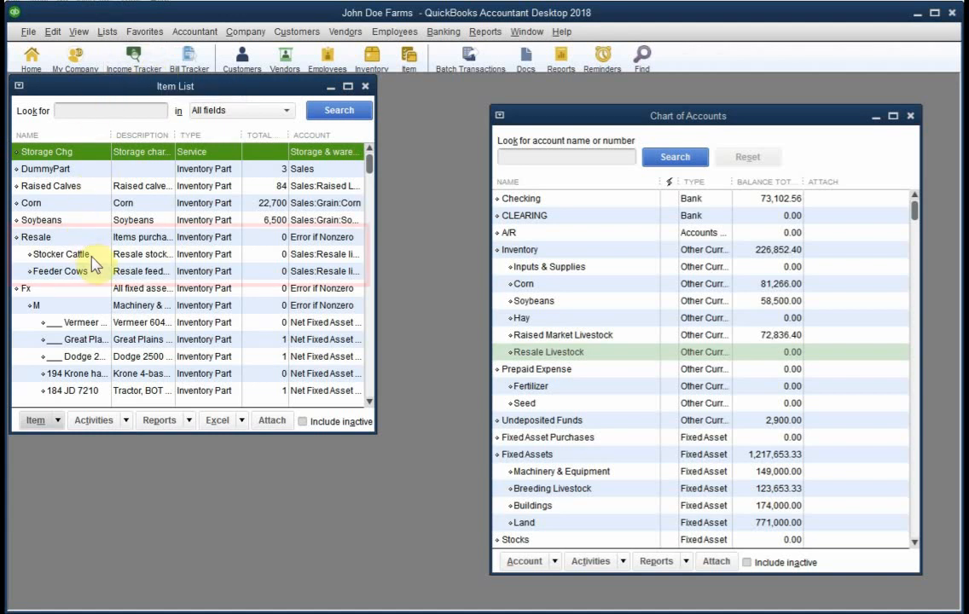
click(60, 253)
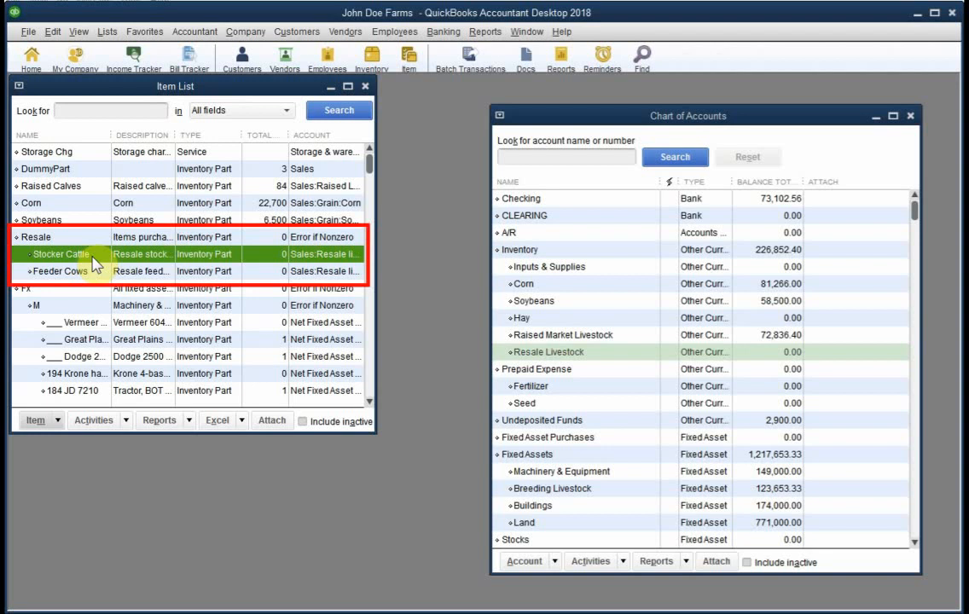
click(38, 419)
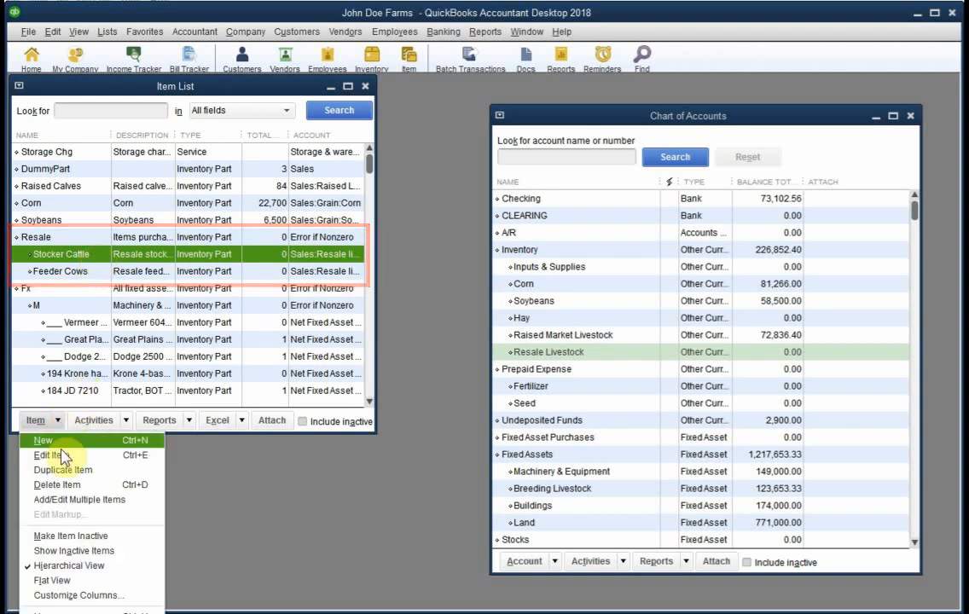
click(49, 455)
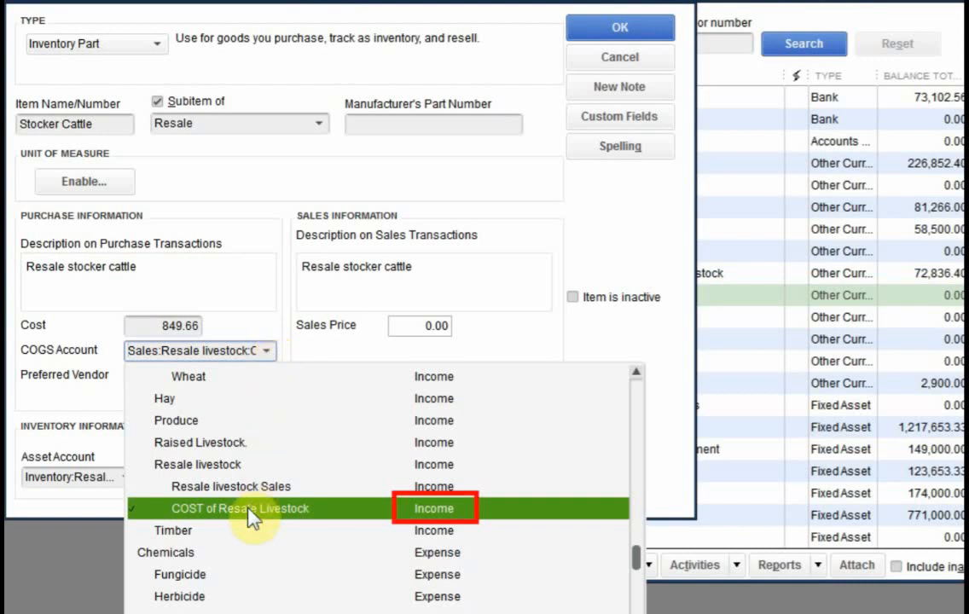
mouse_move(311, 522)
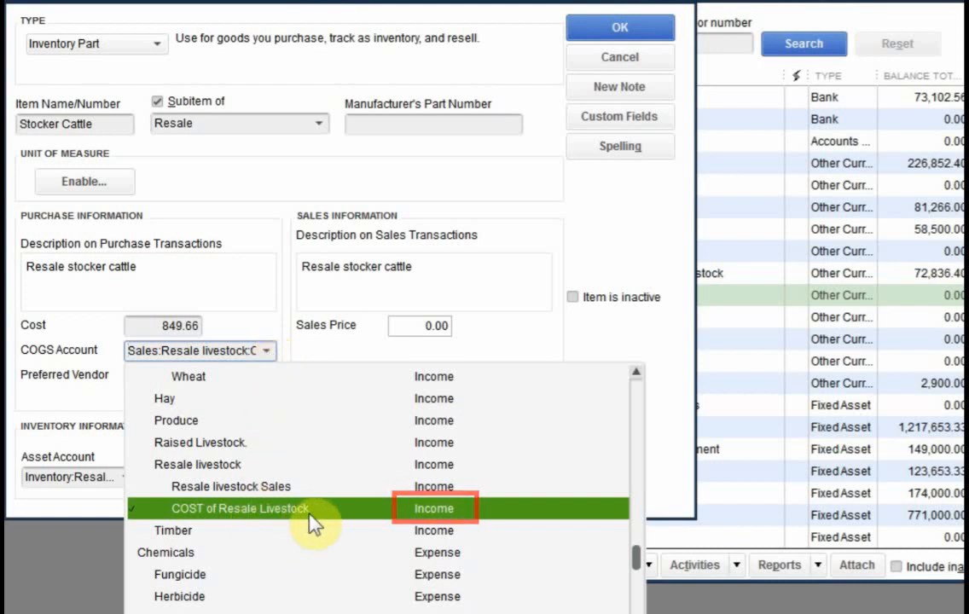
Keep Stocker Cattle's COGS, income and Resale Livestock asset accounts unchanged and close the form
click(240, 508)
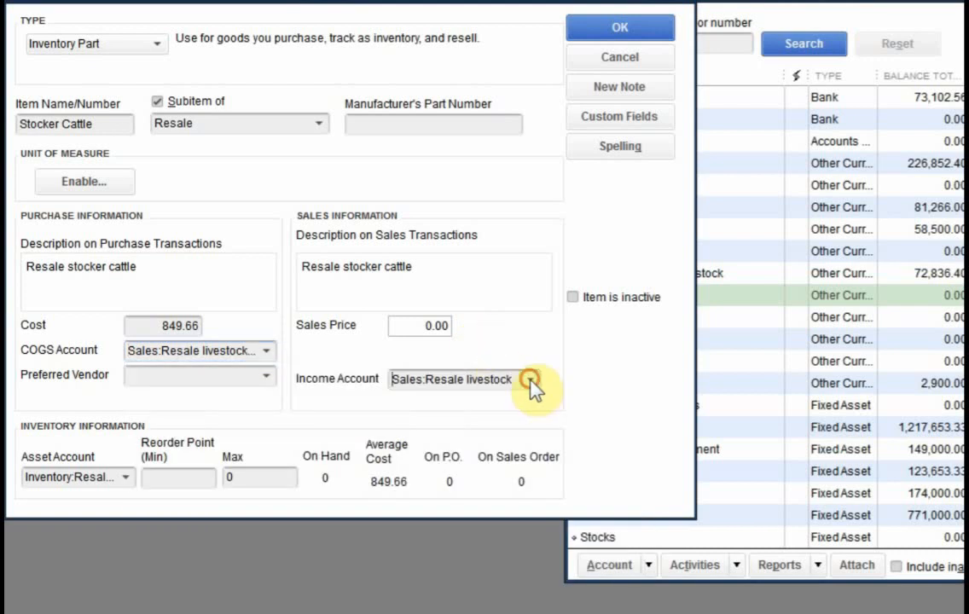
click(535, 379)
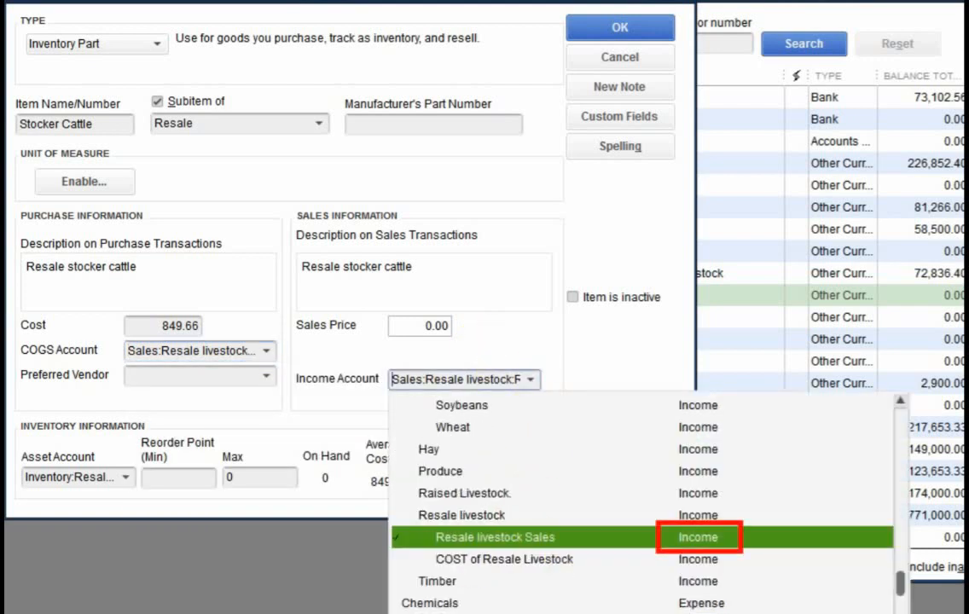
mouse_move(149, 475)
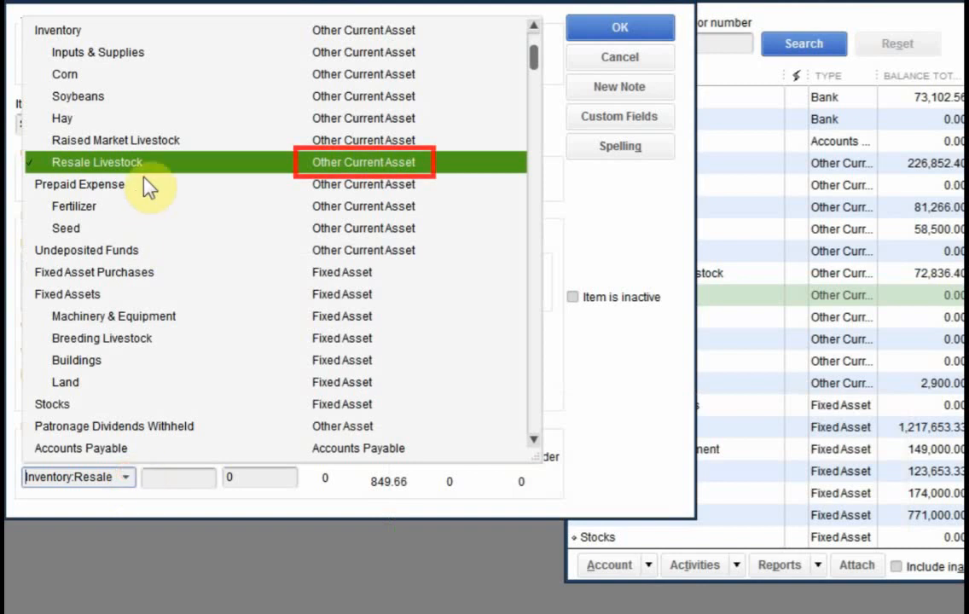
mouse_move(154, 166)
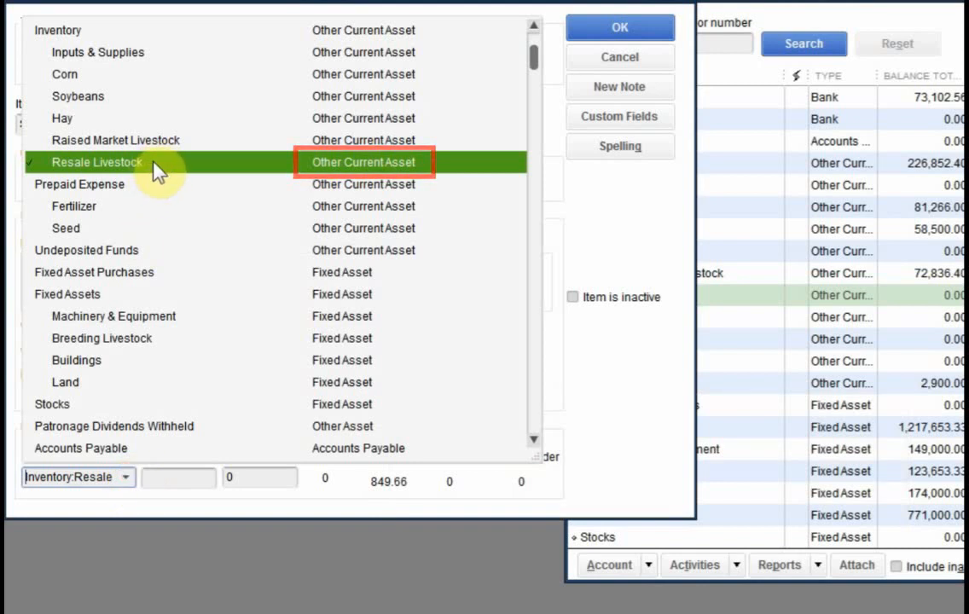
click(620, 28)
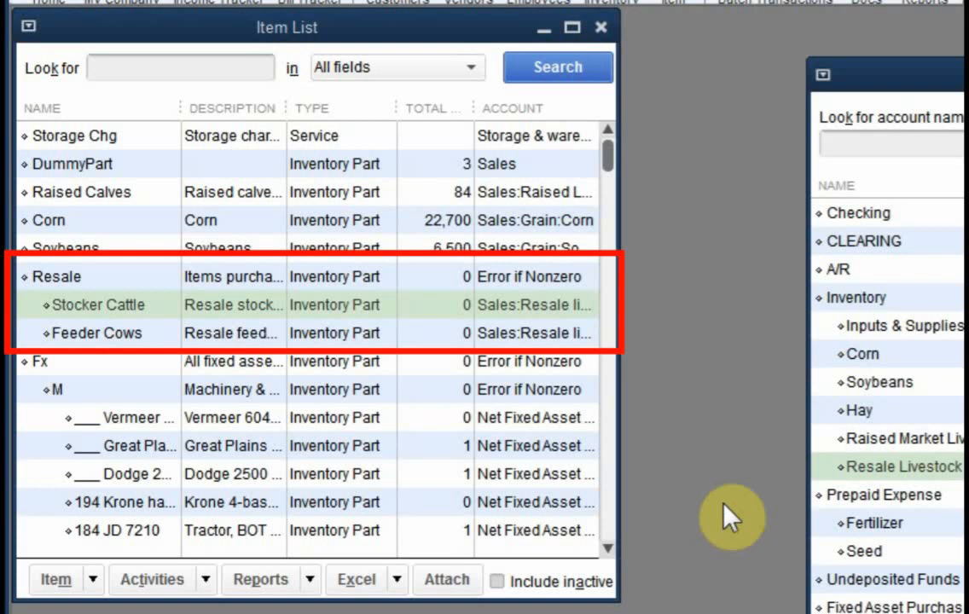
click(96, 333)
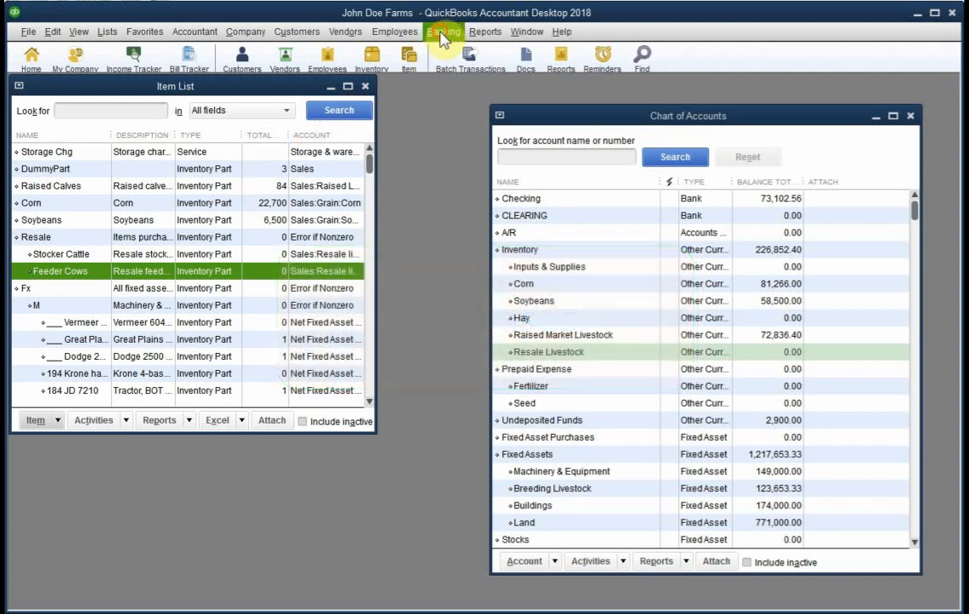
Start a new check from Checking payable to Avery & Sons Livestock Auction
click(443, 31)
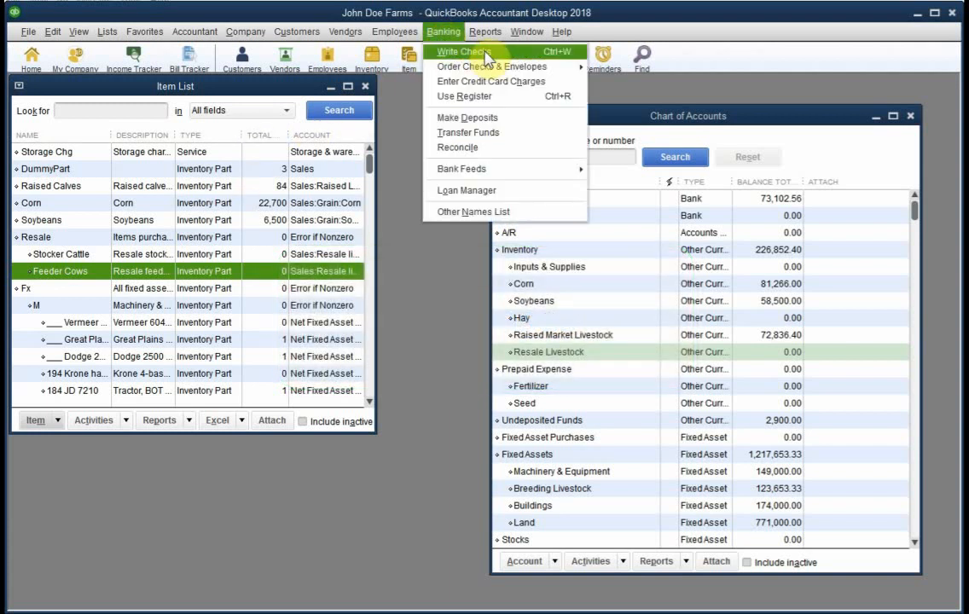
click(465, 52)
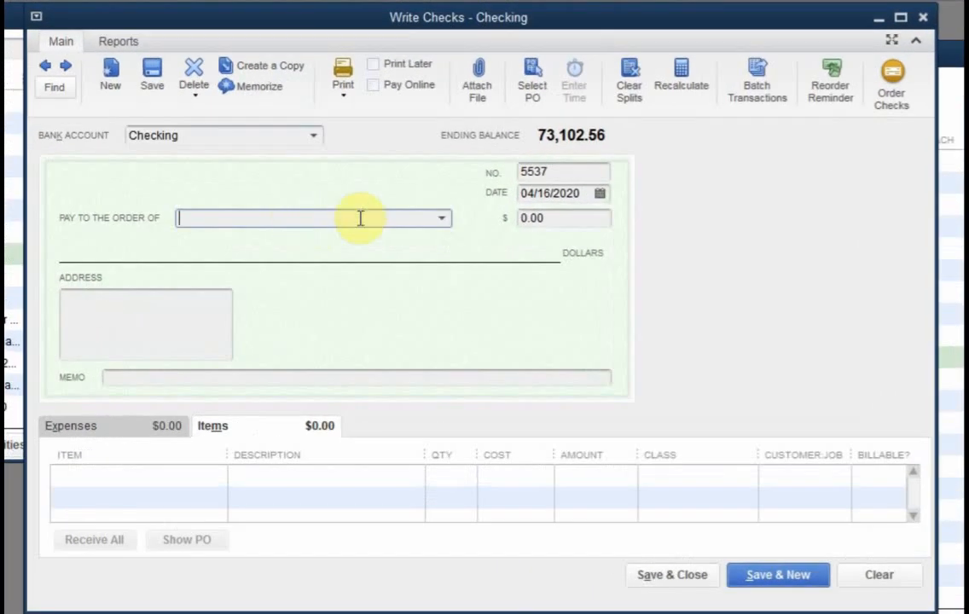
click(440, 218)
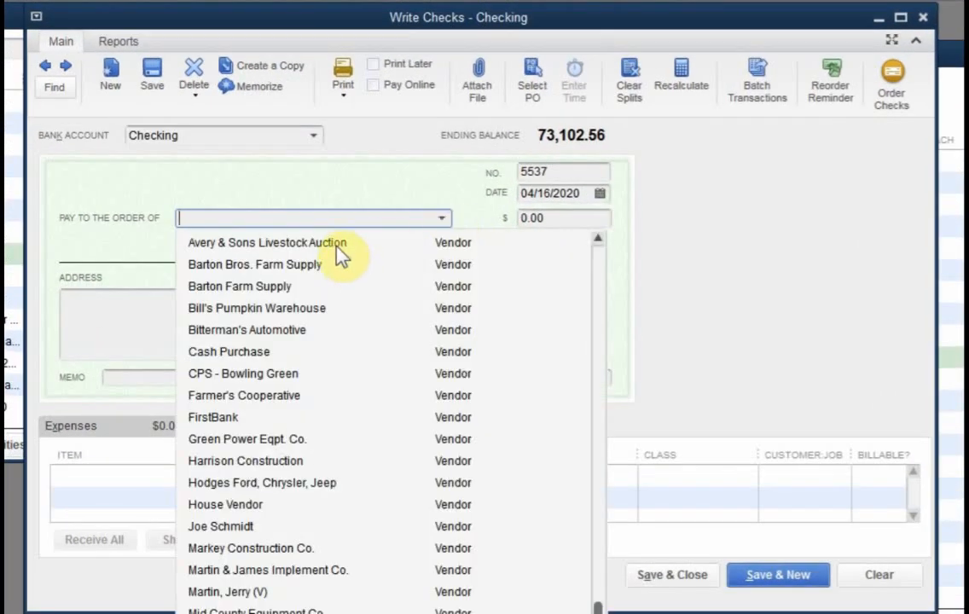
click(267, 242)
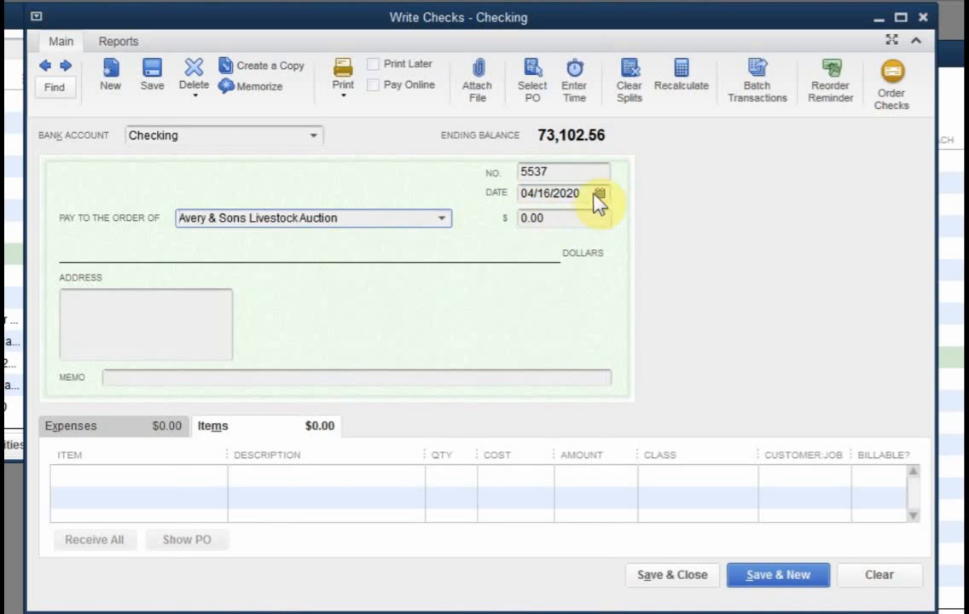
Set the check date year to 2019 and begin entering the amount
click(550, 193)
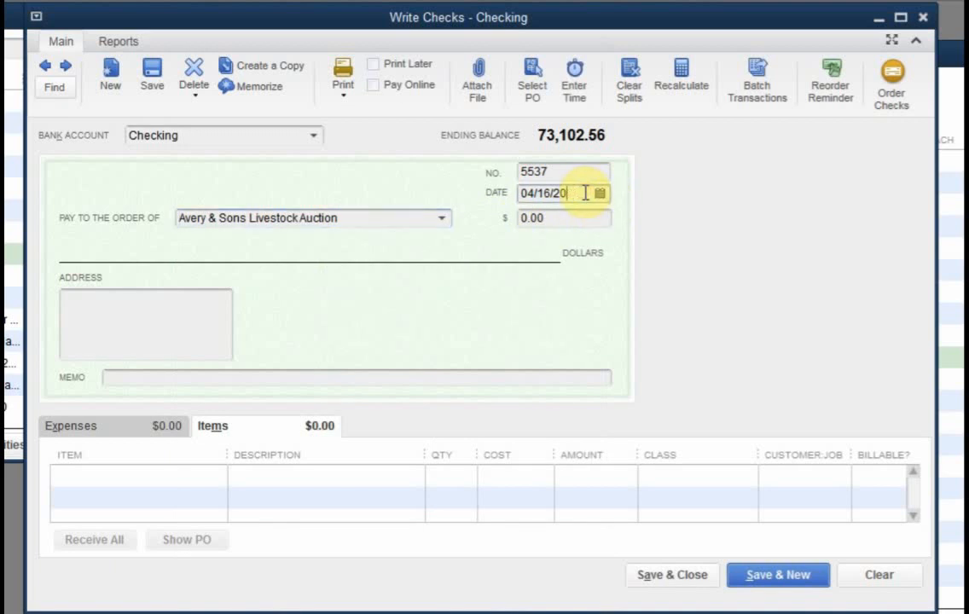
text(19)
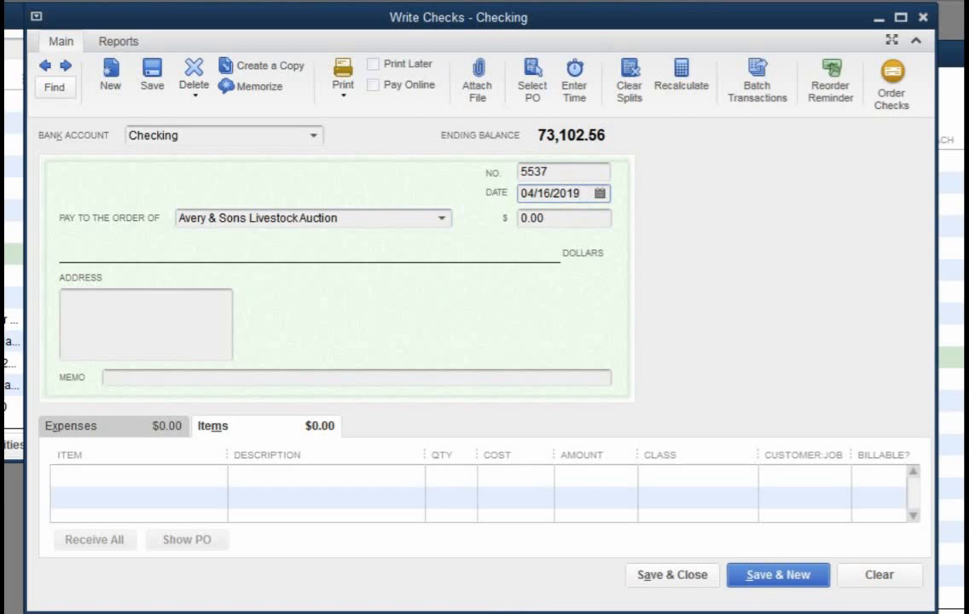
click(562, 218)
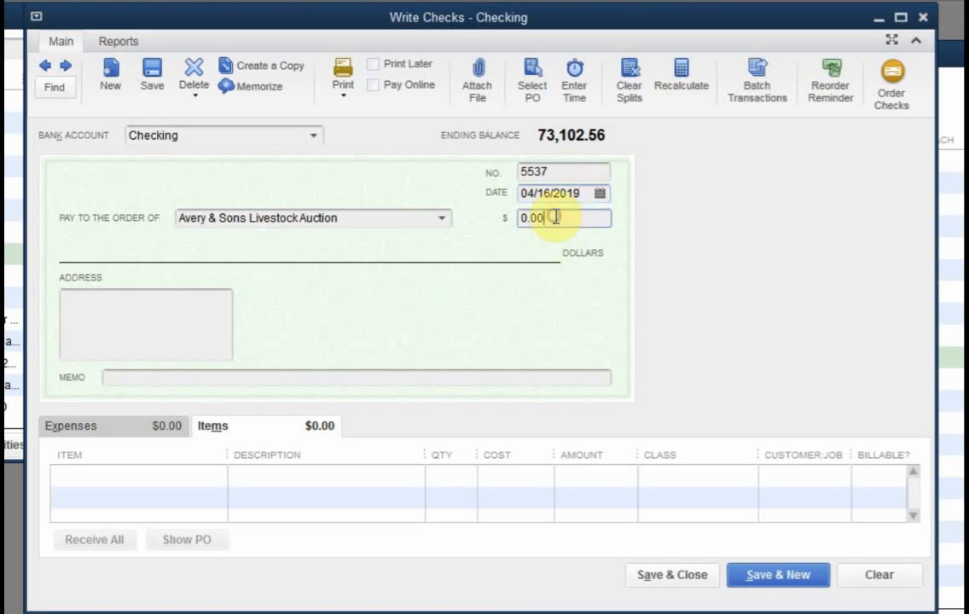
text(38)
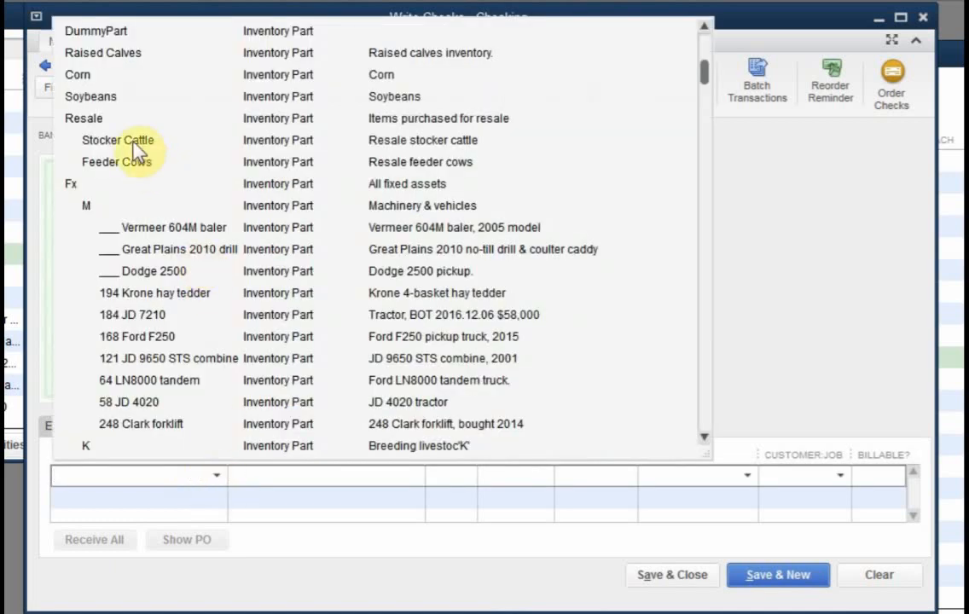
Enter 48 Resale:Stocker Cattle at 795.66 each, totalling 38,191.68 on check 5537
click(118, 140)
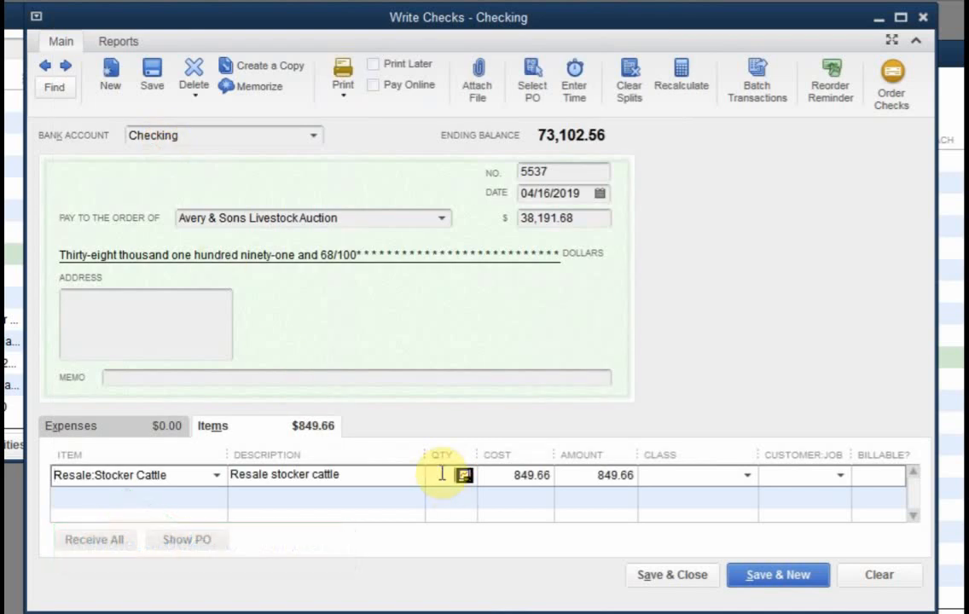
text(48)
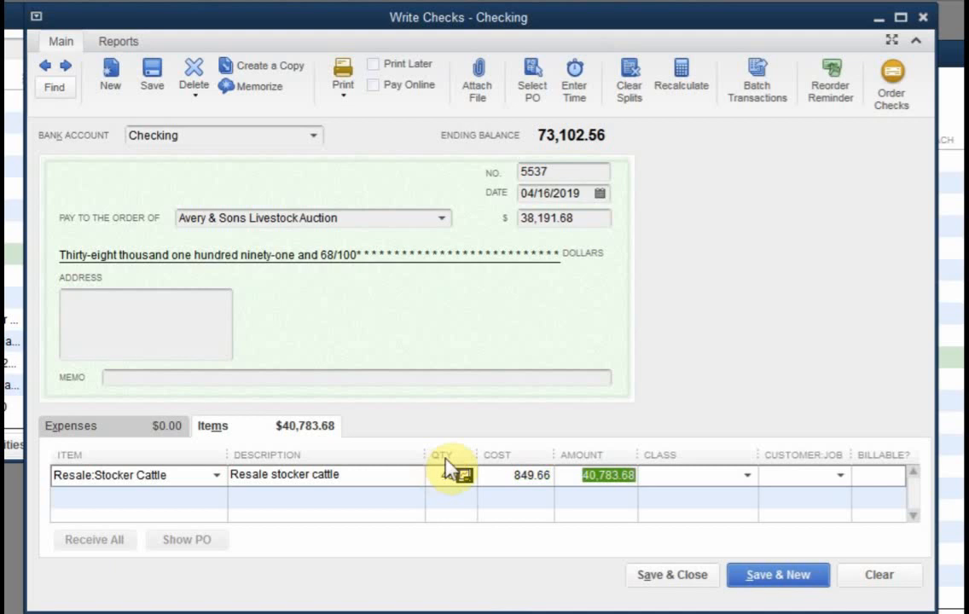
text(48)
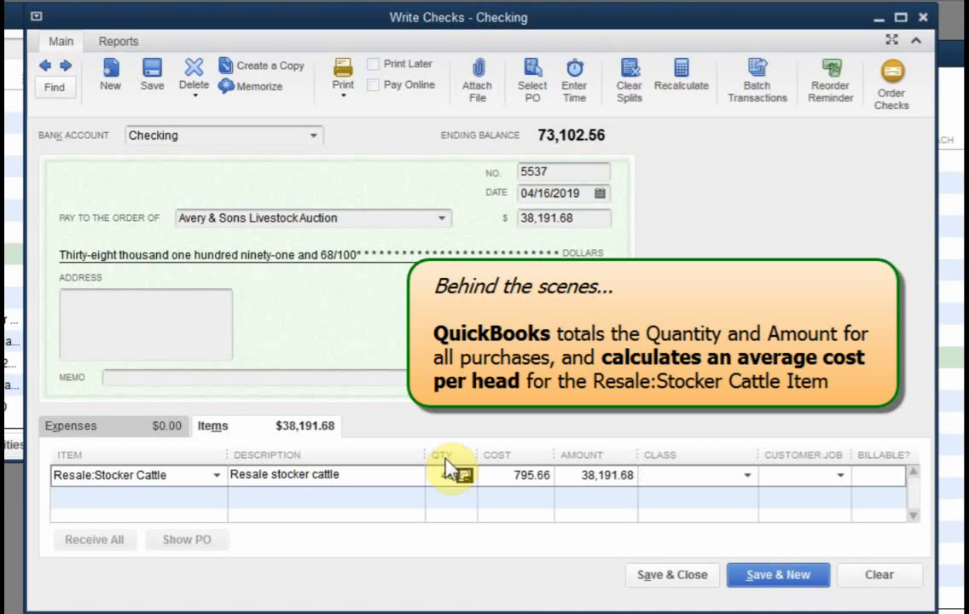
click(695, 475)
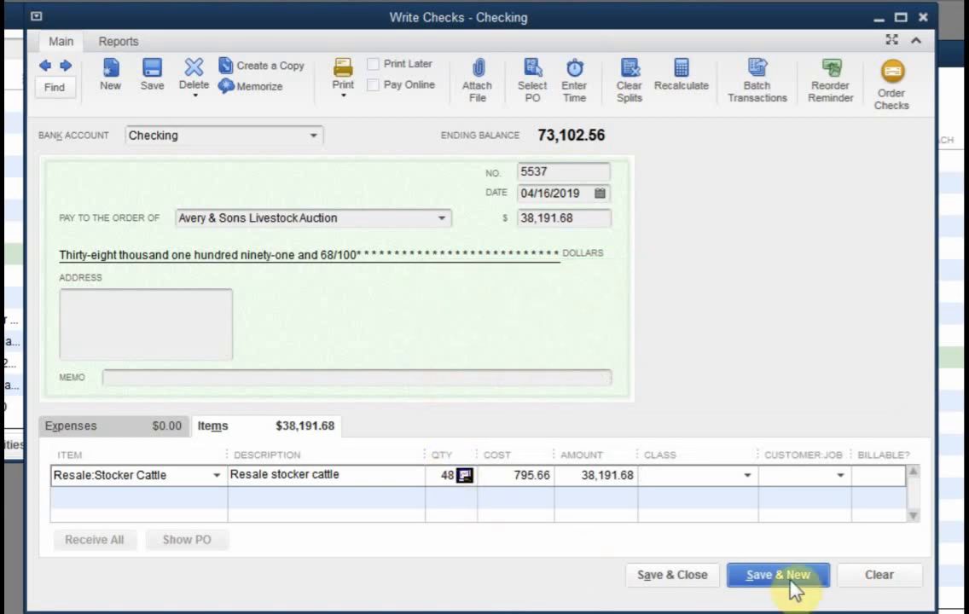
Save check 5537 and start check 5538 to Big Bend Livestock Auction for 44,182.32
click(777, 574)
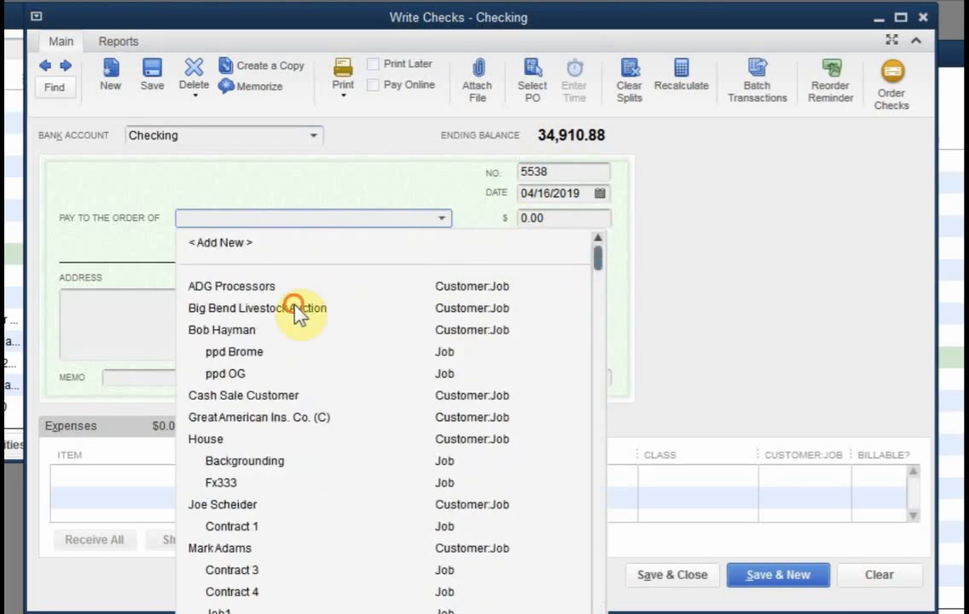
click(257, 308)
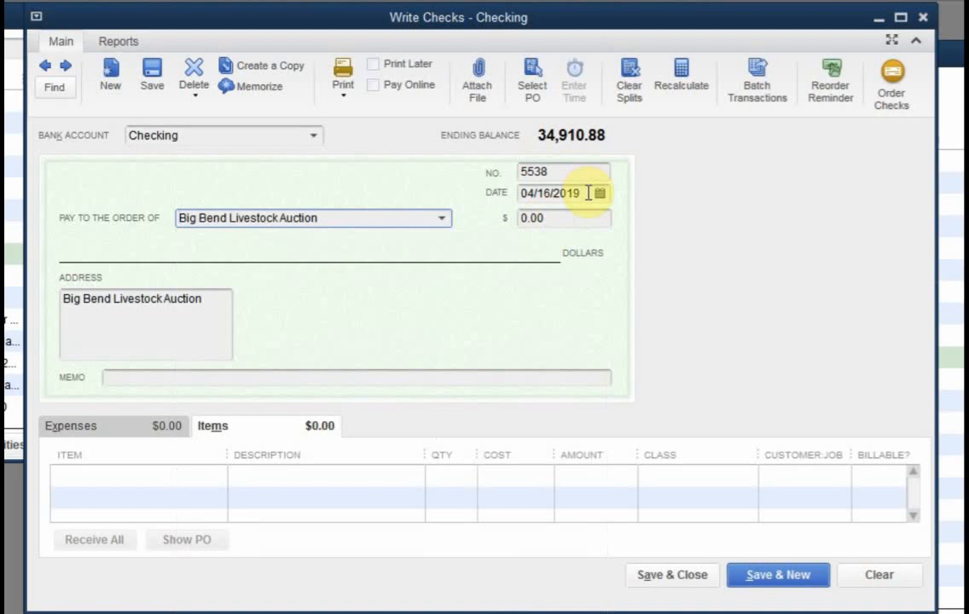
click(602, 193)
text(9)
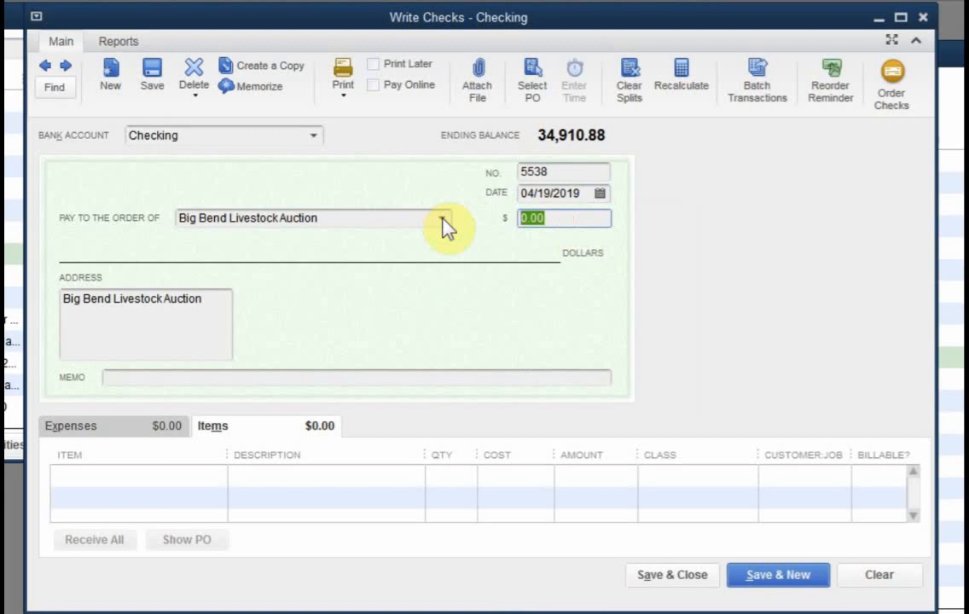
text(44182.32)
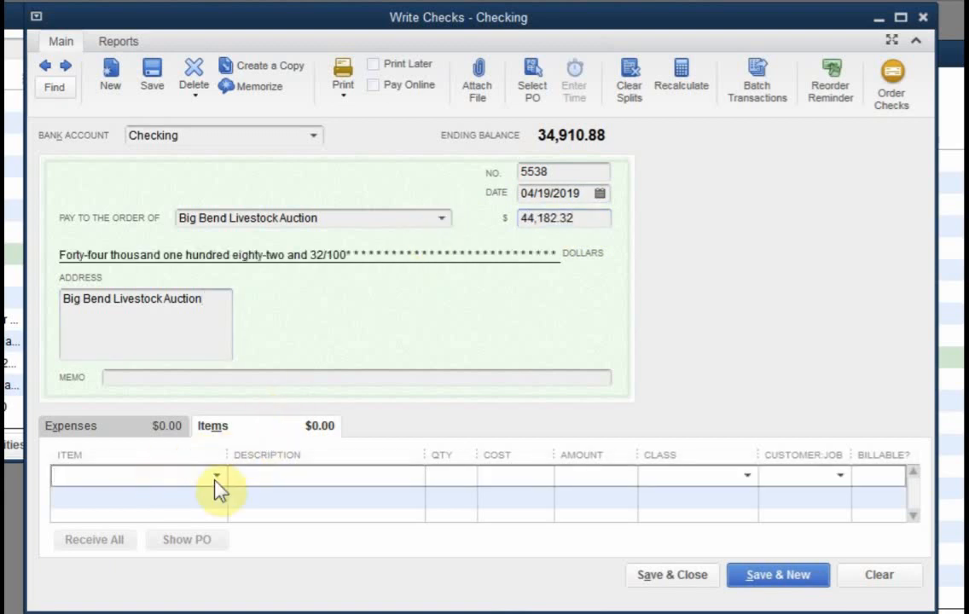
Add 52 head of Resale:Stocker Cattle to the Big Bend check and save it
click(215, 475)
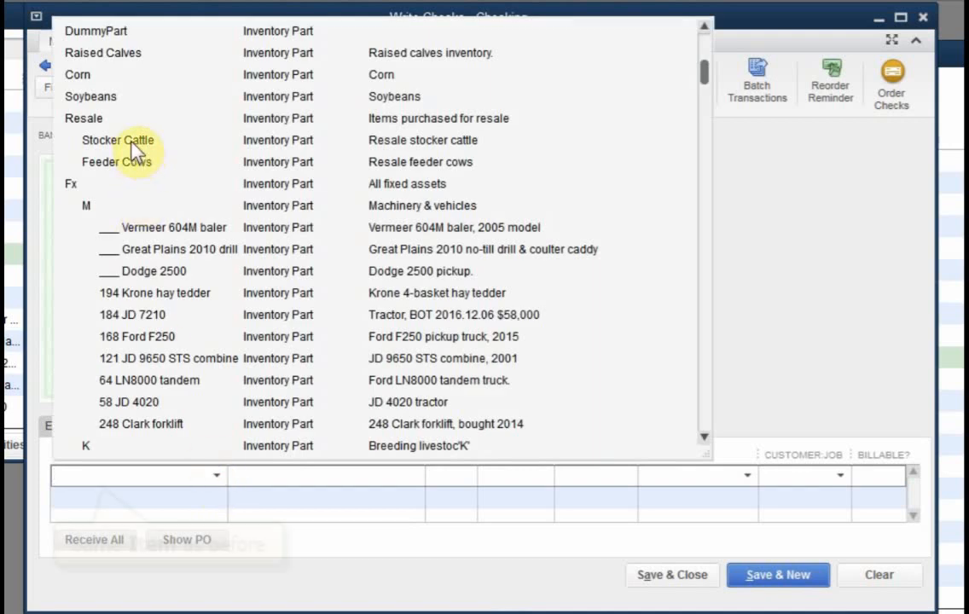
click(118, 140)
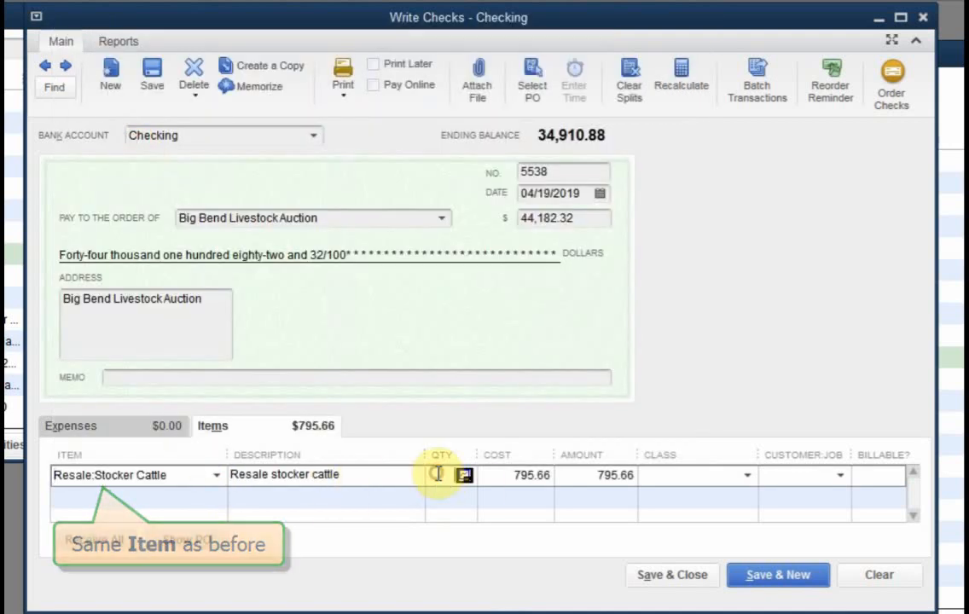
text(52)
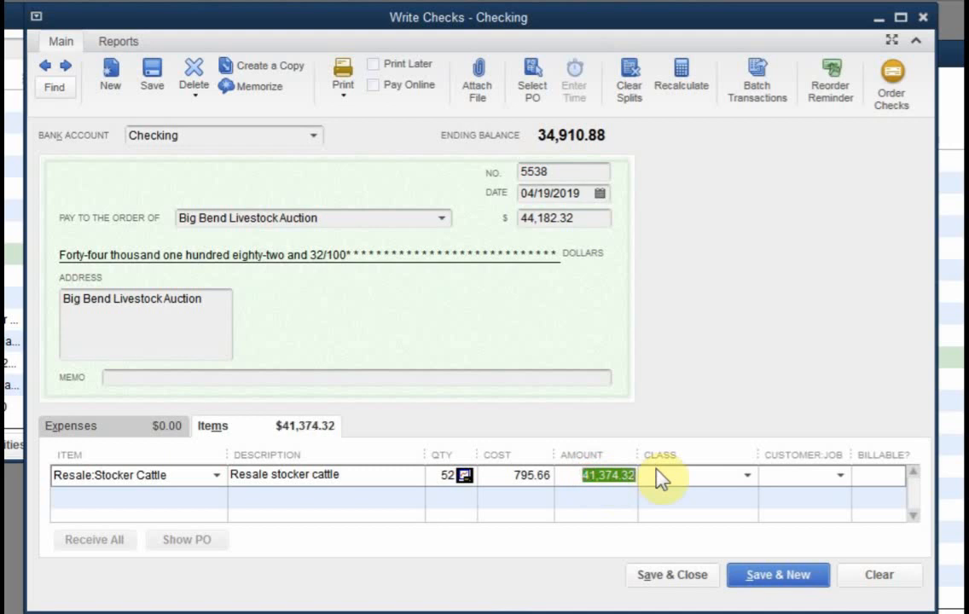
text(4418)
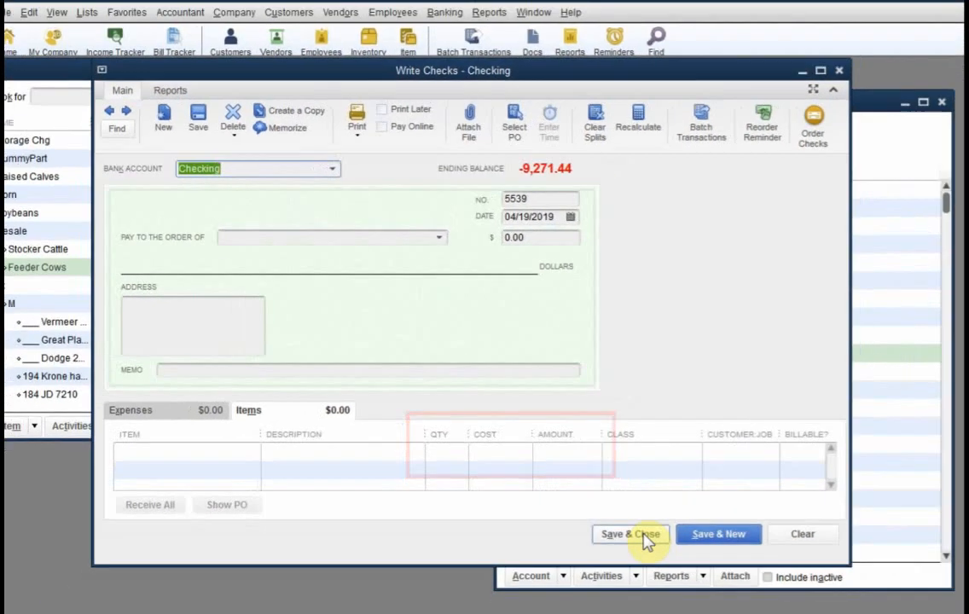
Close the blank check and run the Inventory Valuation Summary showing 100 Stocker Cattle
click(629, 534)
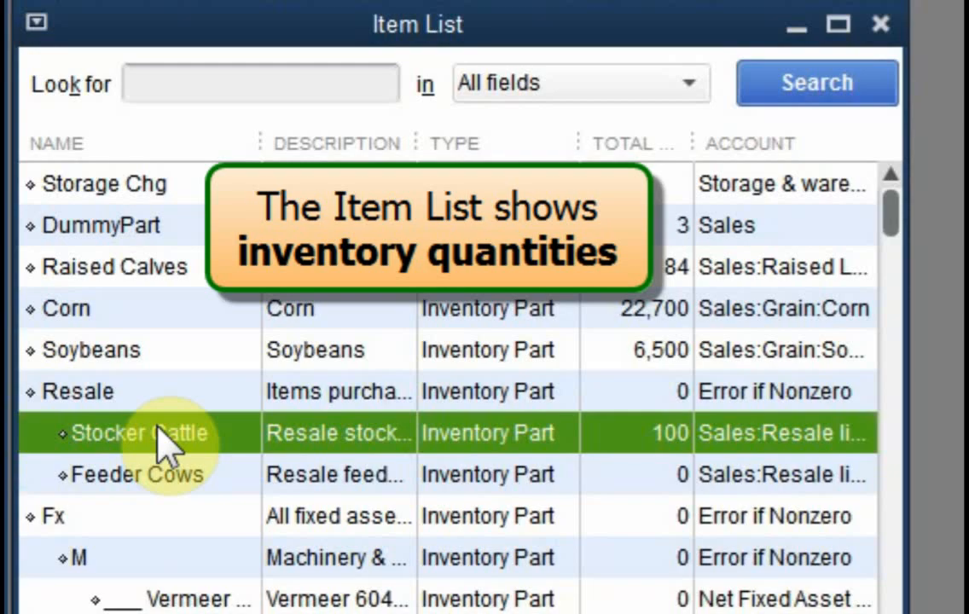
mouse_move(670, 443)
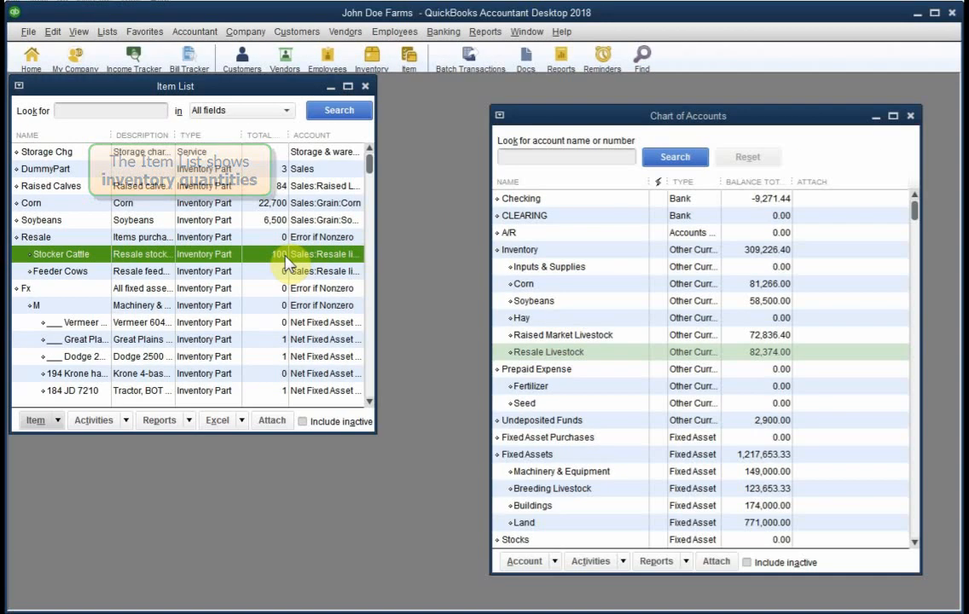
click(484, 31)
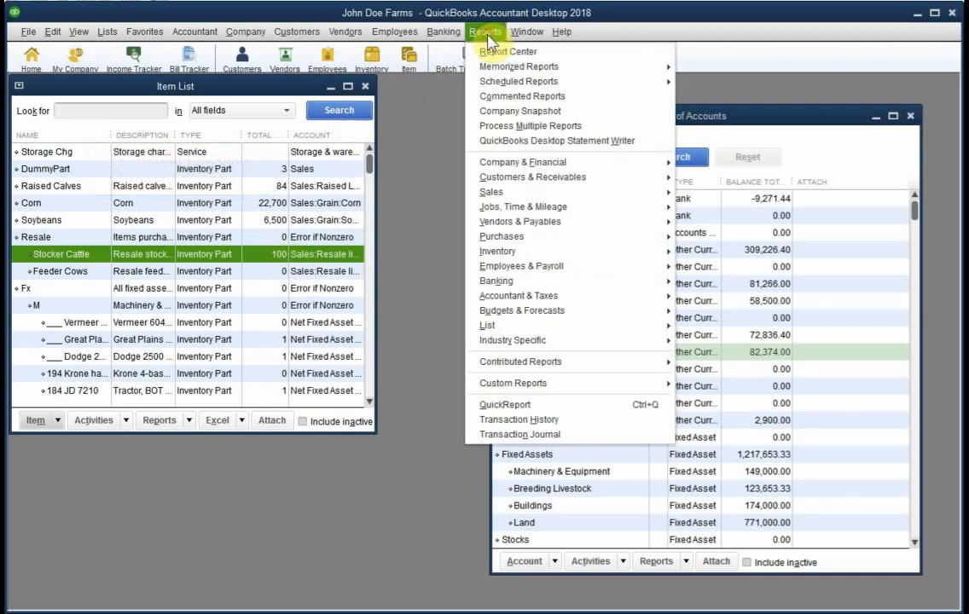
mouse_move(497, 251)
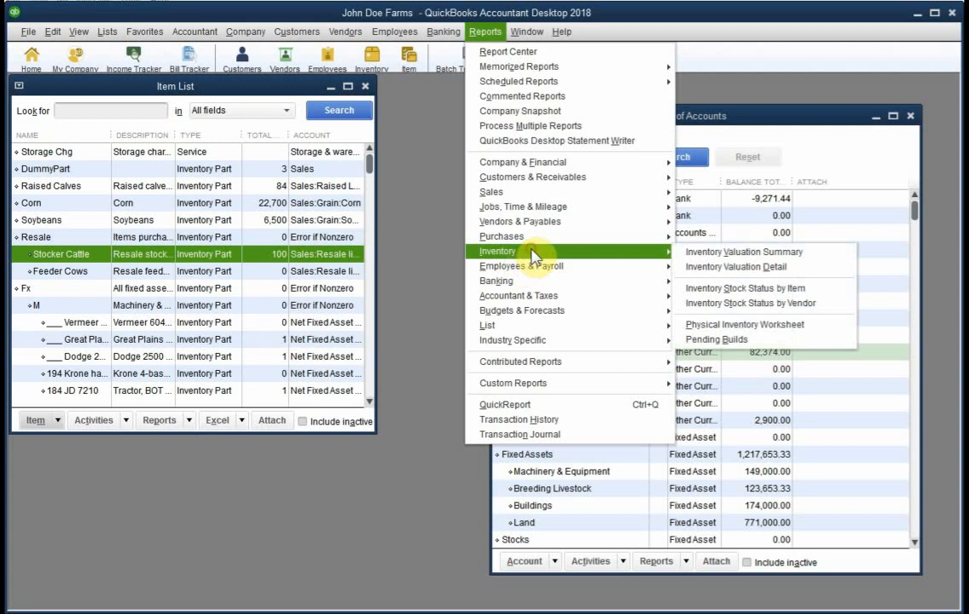
click(742, 252)
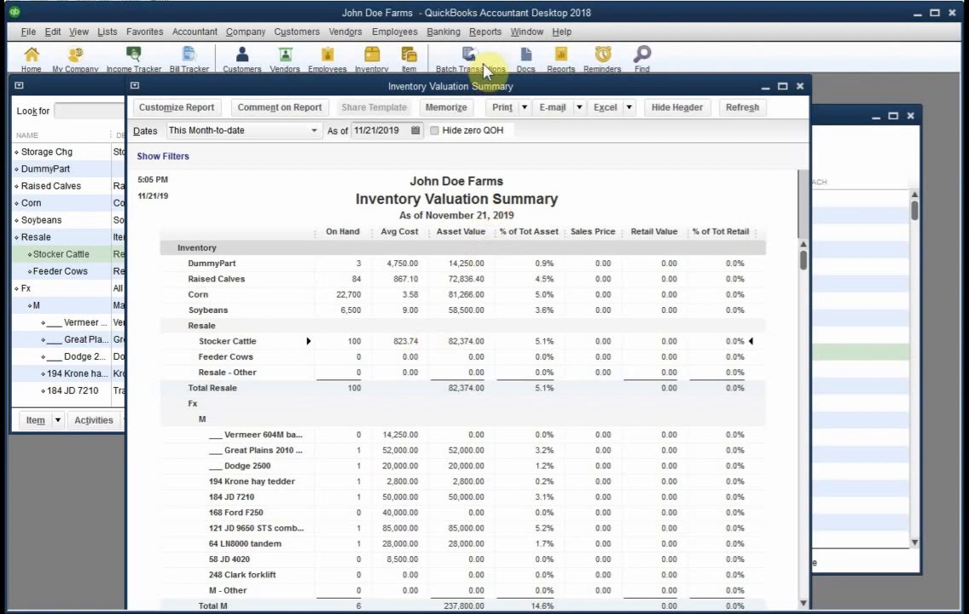
Run Inventory Valuation Detail for This Fiscal Year and scroll to the 48- and 52-head checks
click(485, 31)
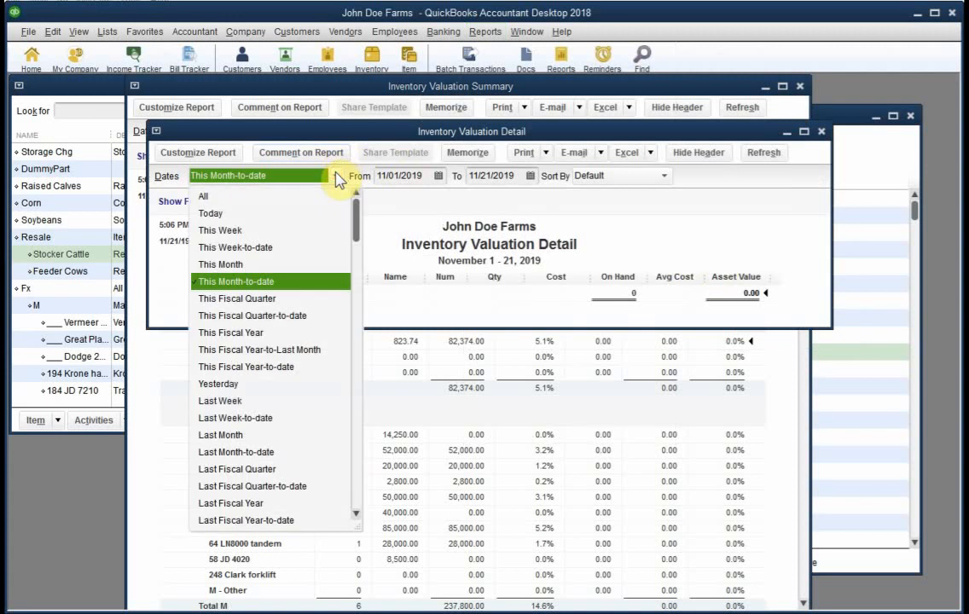
mouse_move(260, 333)
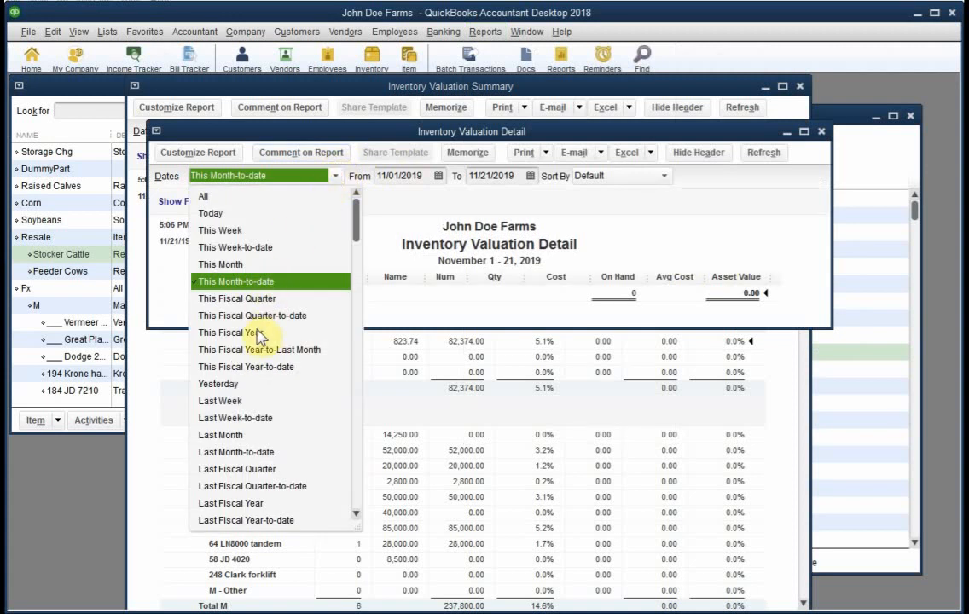
click(239, 332)
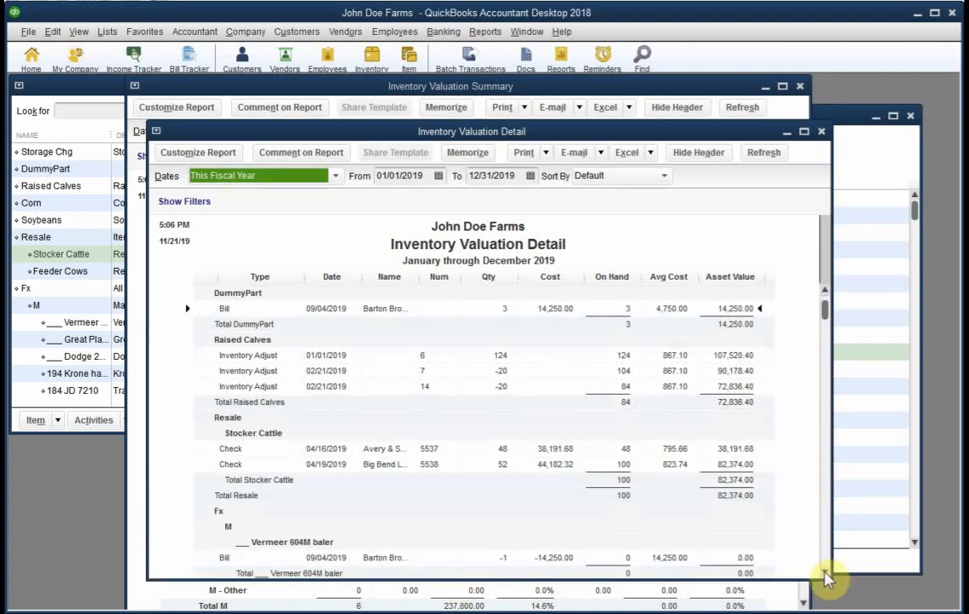
scroll(down, 3)
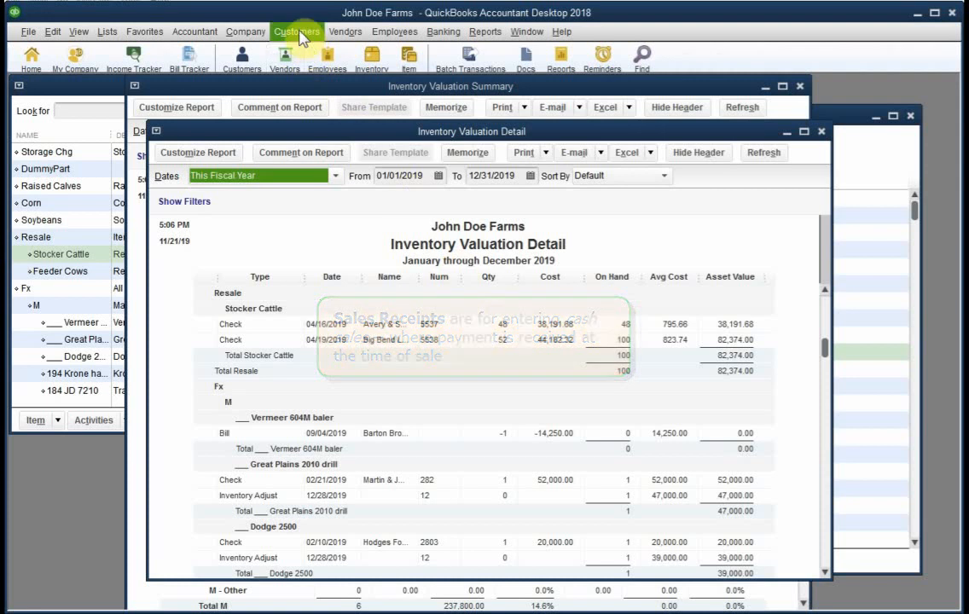
Start a sales receipt for Big Bend Livestock Auction dated 12/15/2019
click(297, 31)
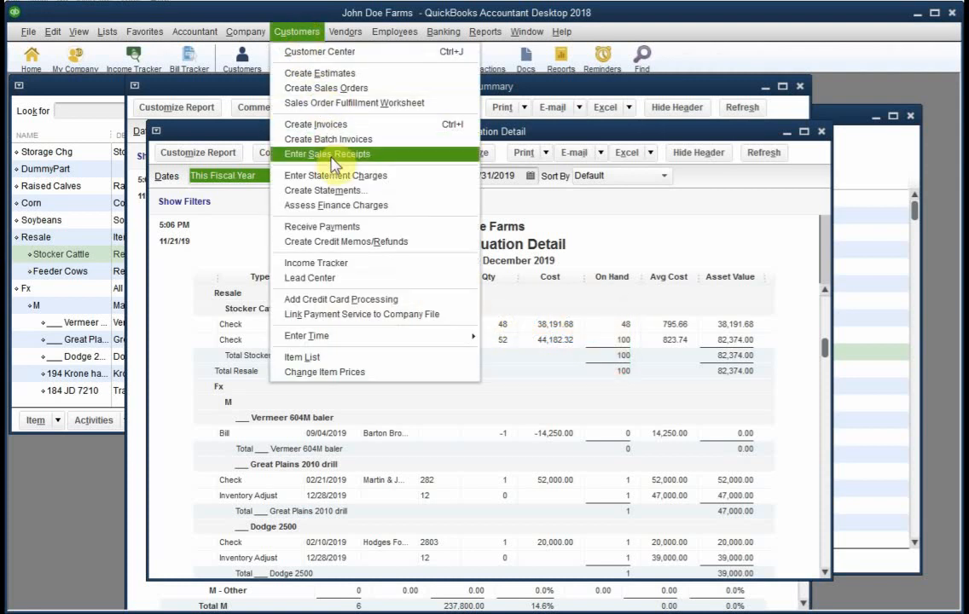
click(327, 153)
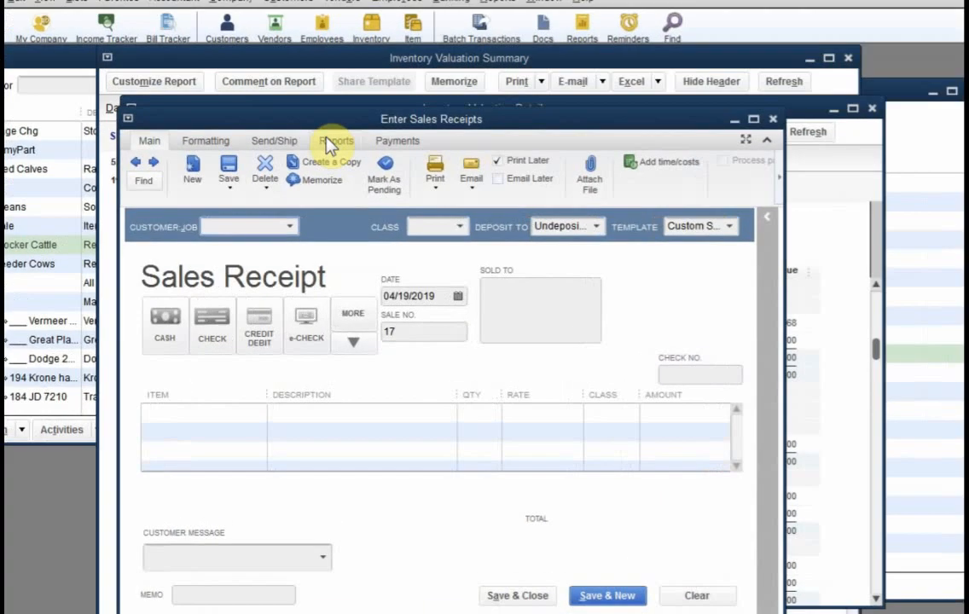
click(754, 118)
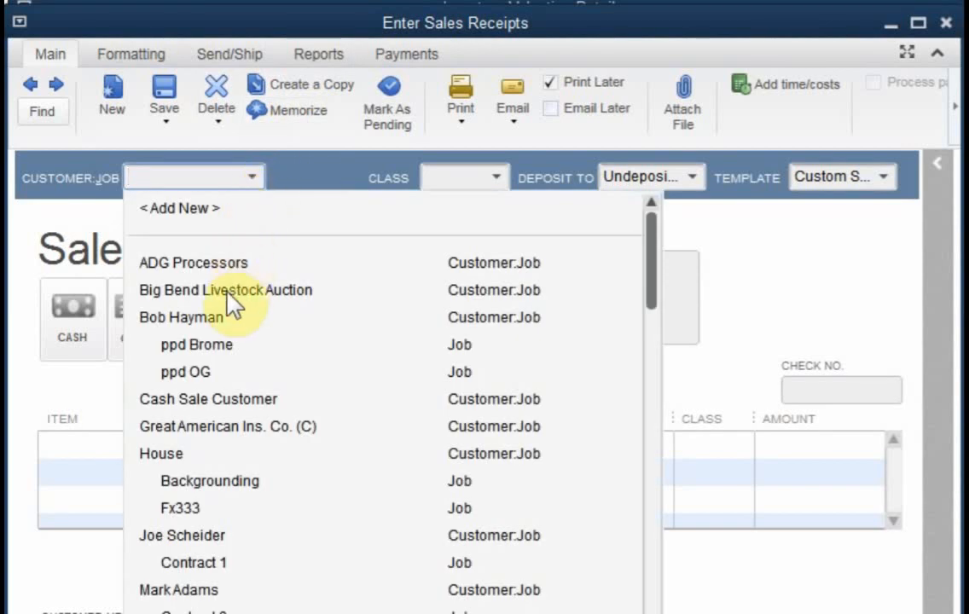
click(225, 290)
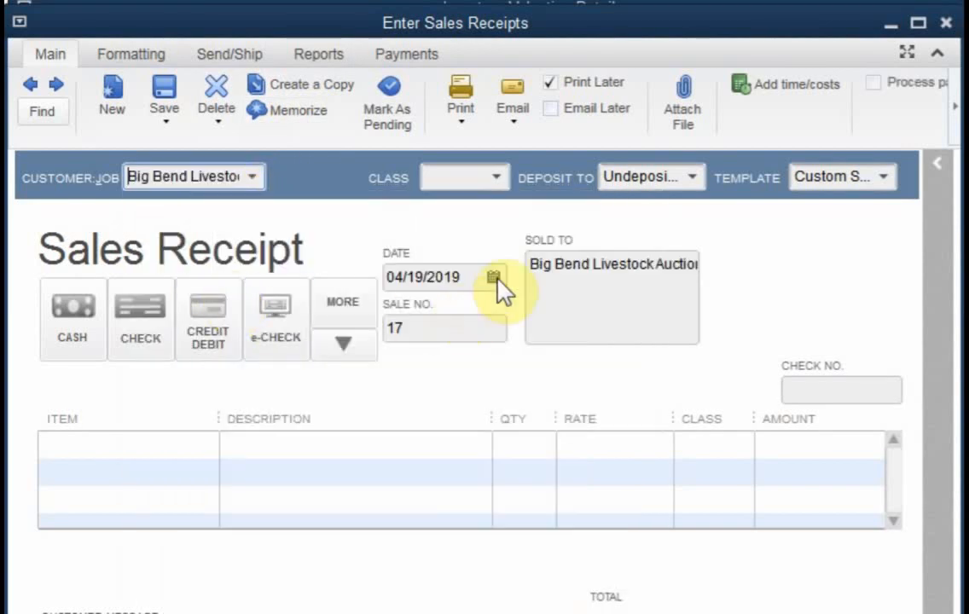
text(1)
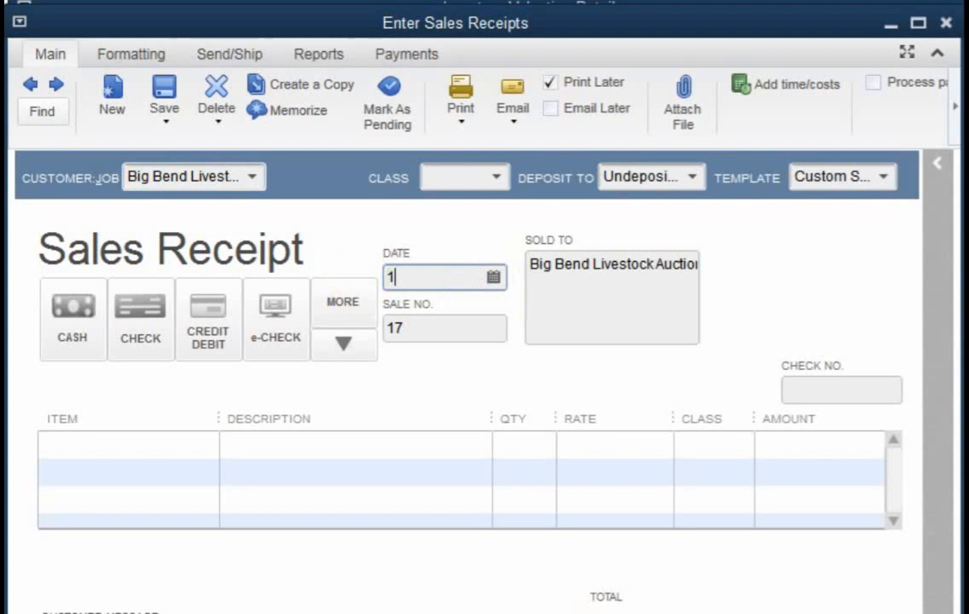
text(2/15/2019)
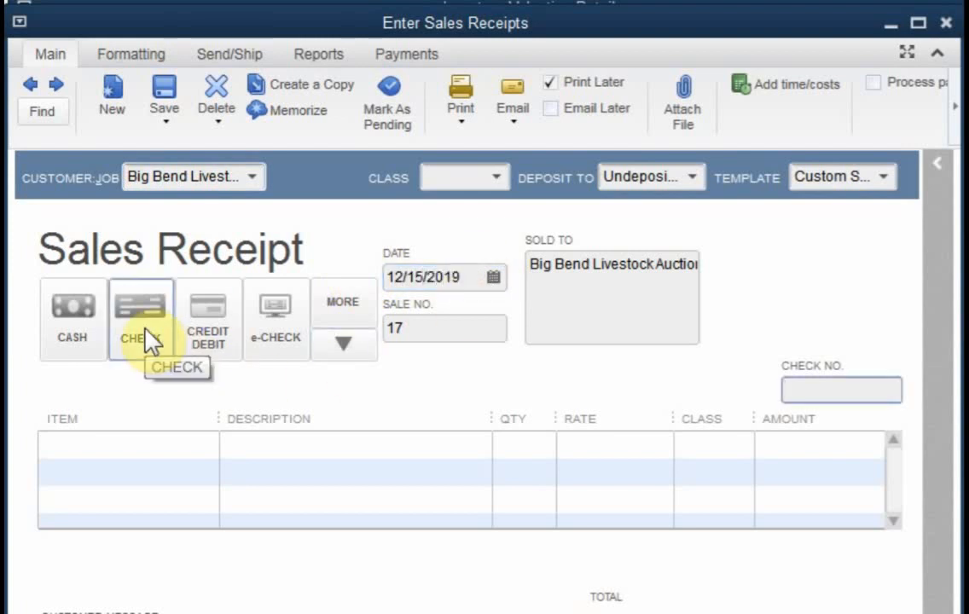
Record Check payment for 40 Resale:Stocker Cattle totalling 46,953.60
click(141, 316)
text(Res)
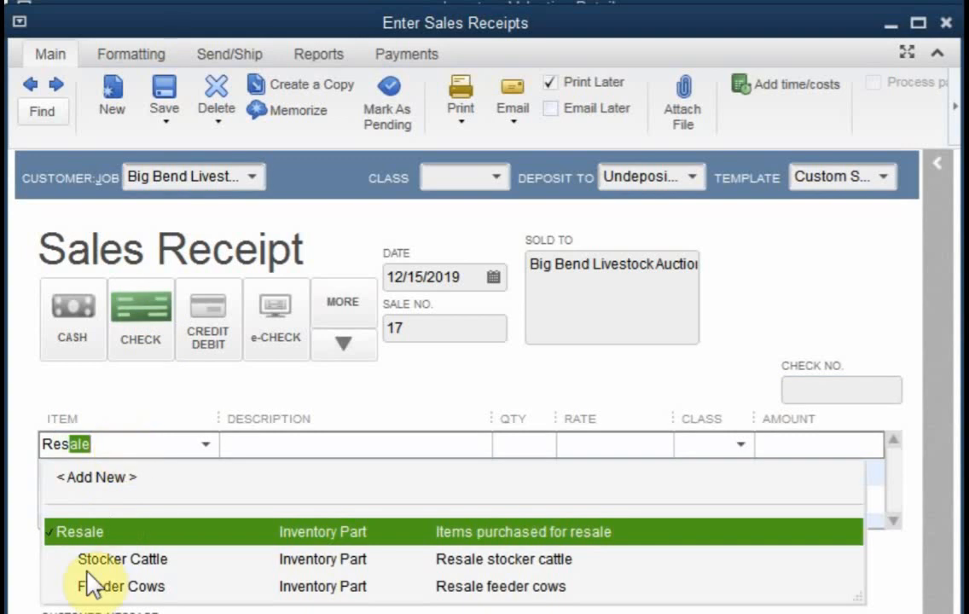
click(122, 558)
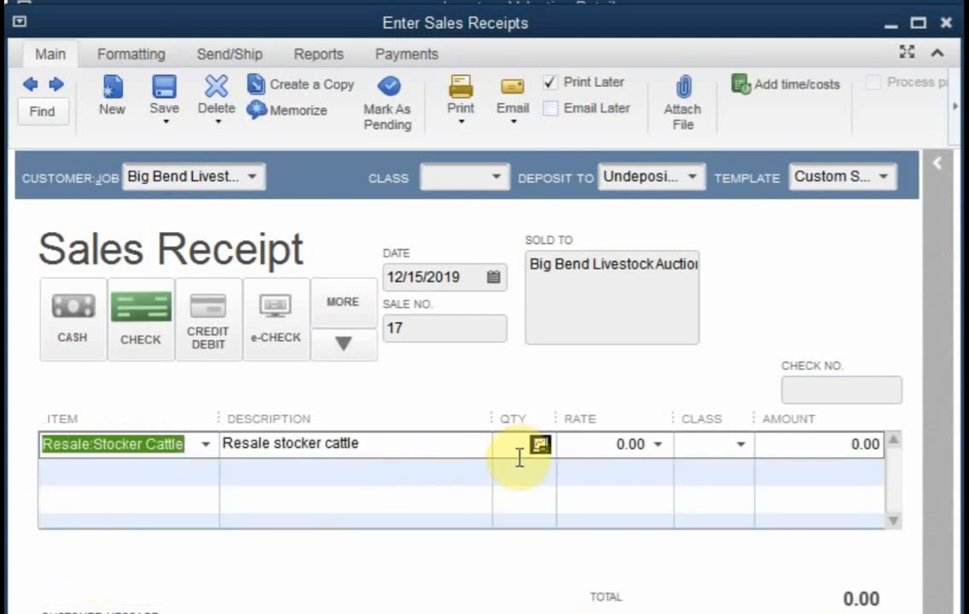
text(40)
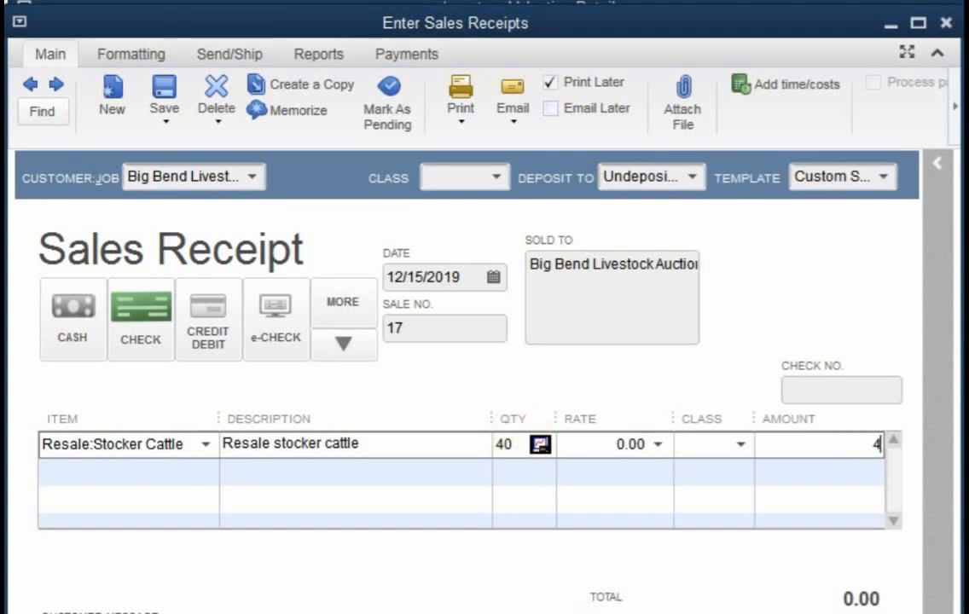
text(46953)
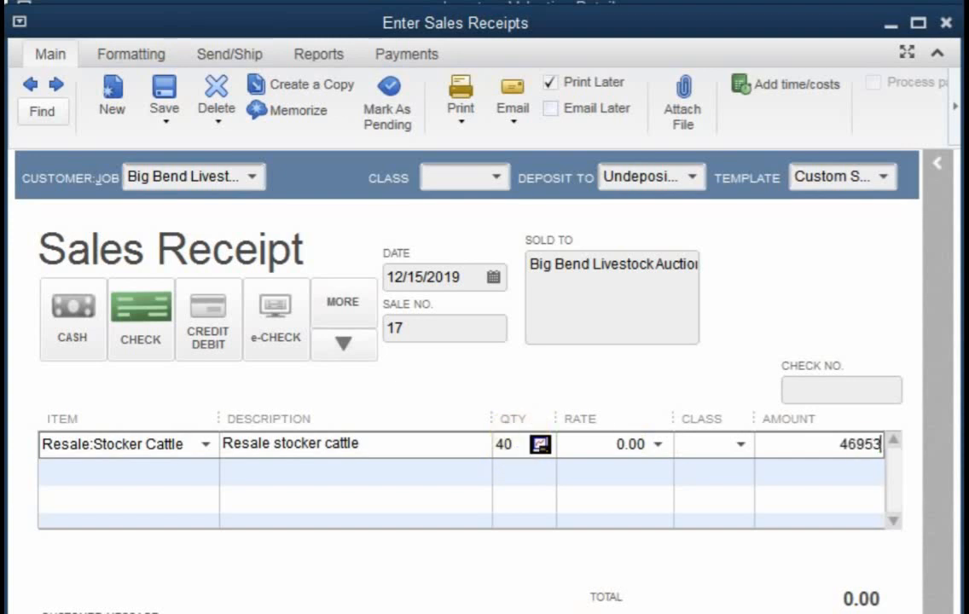
click(503, 442)
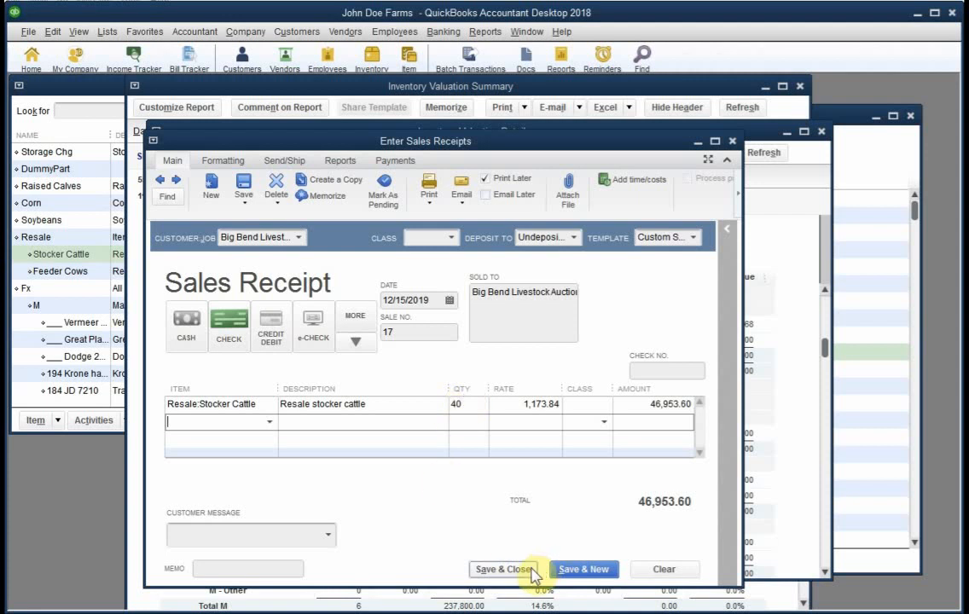
Save and close sales receipt 17, then bring up the report categories
click(504, 568)
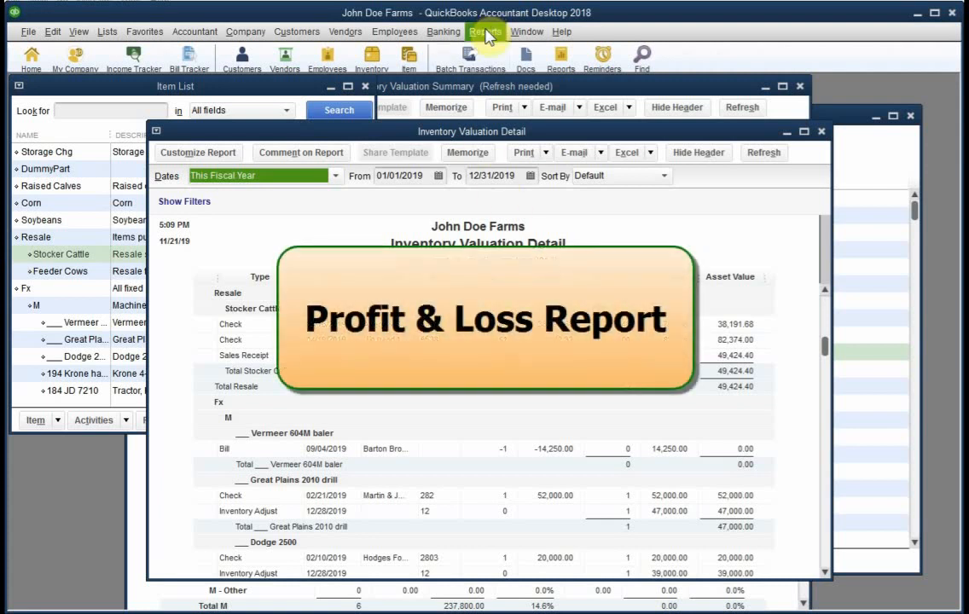
click(485, 31)
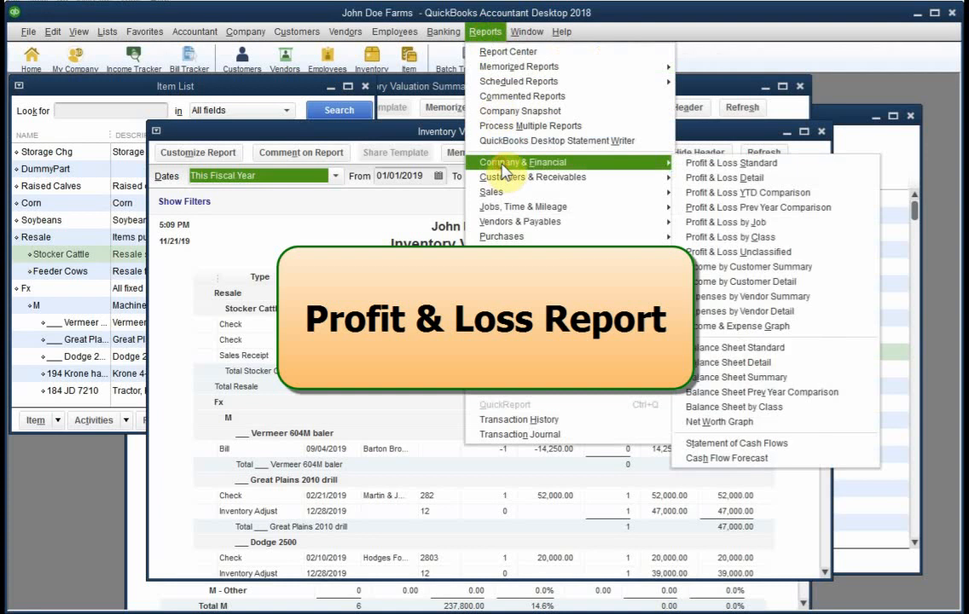